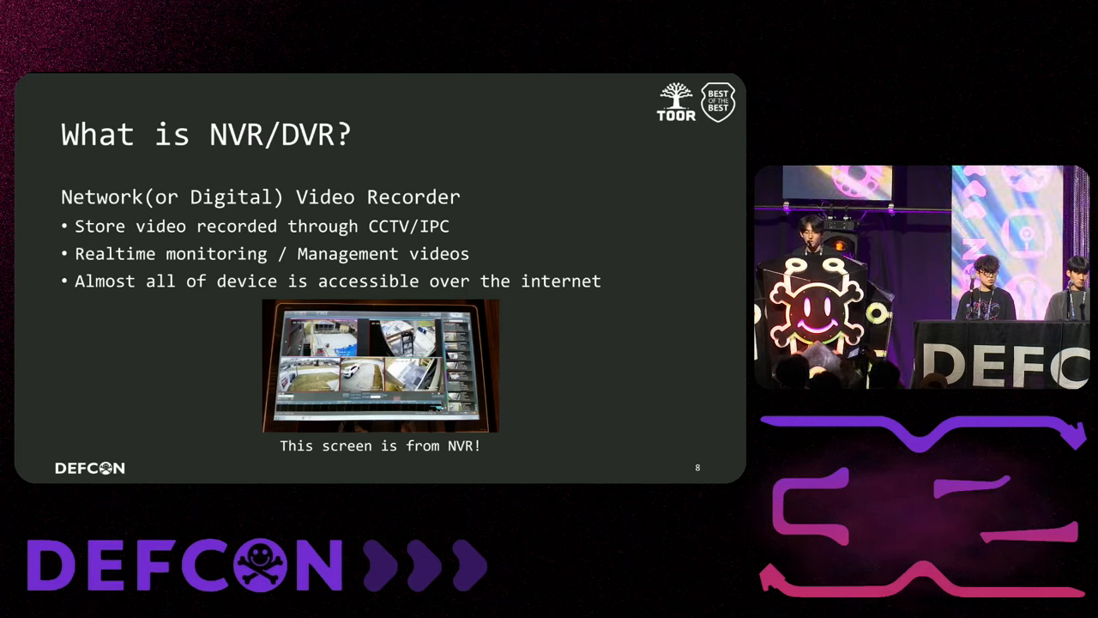
key("Right")
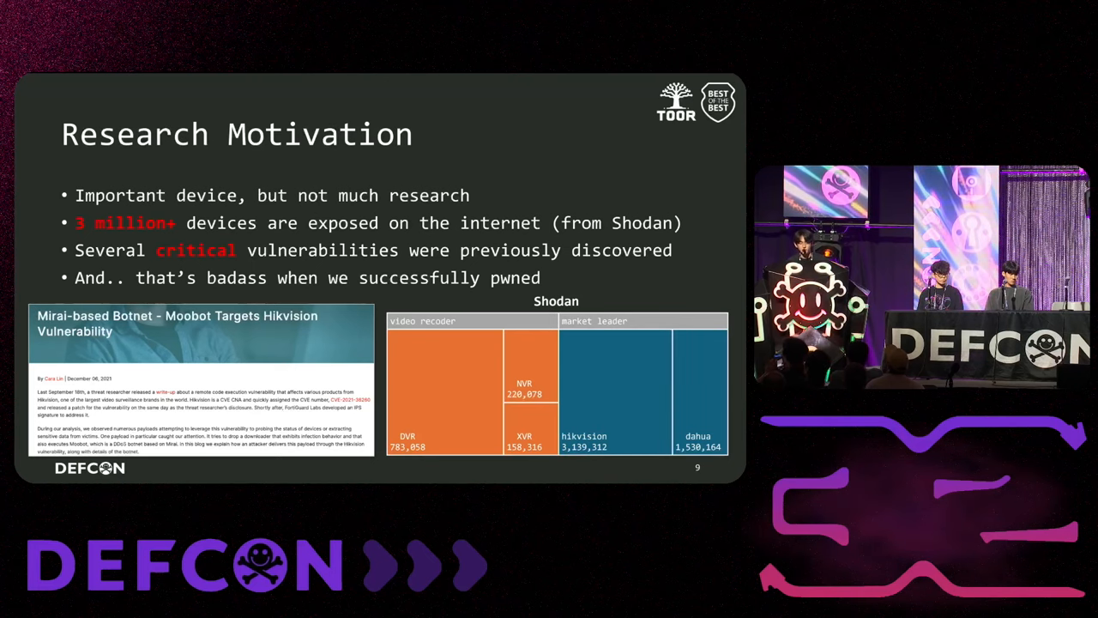
key("Right")
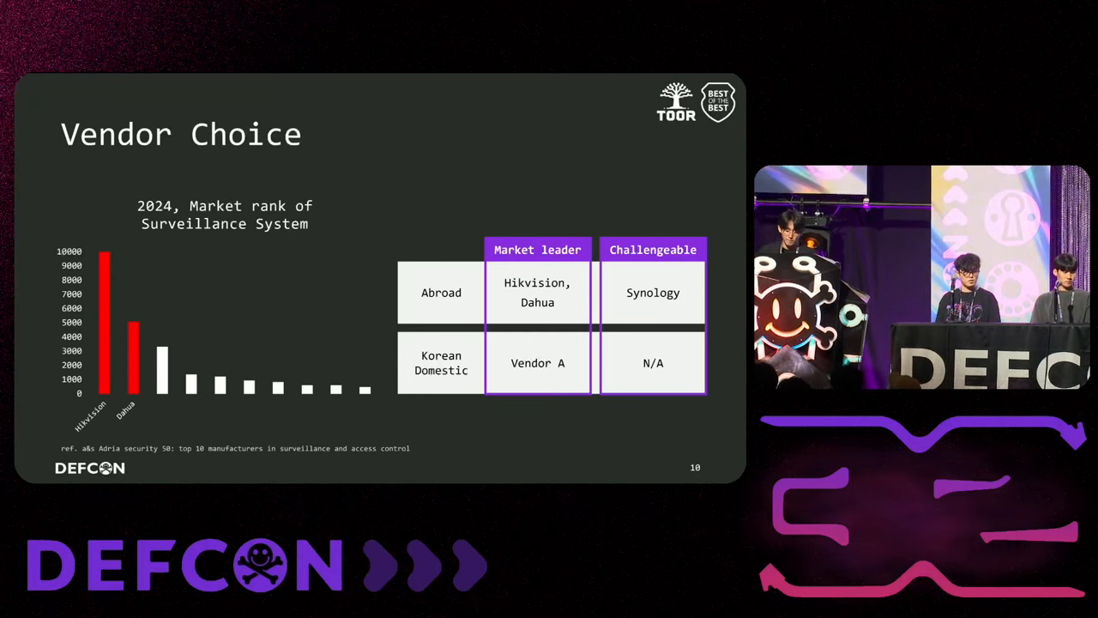
key("right")
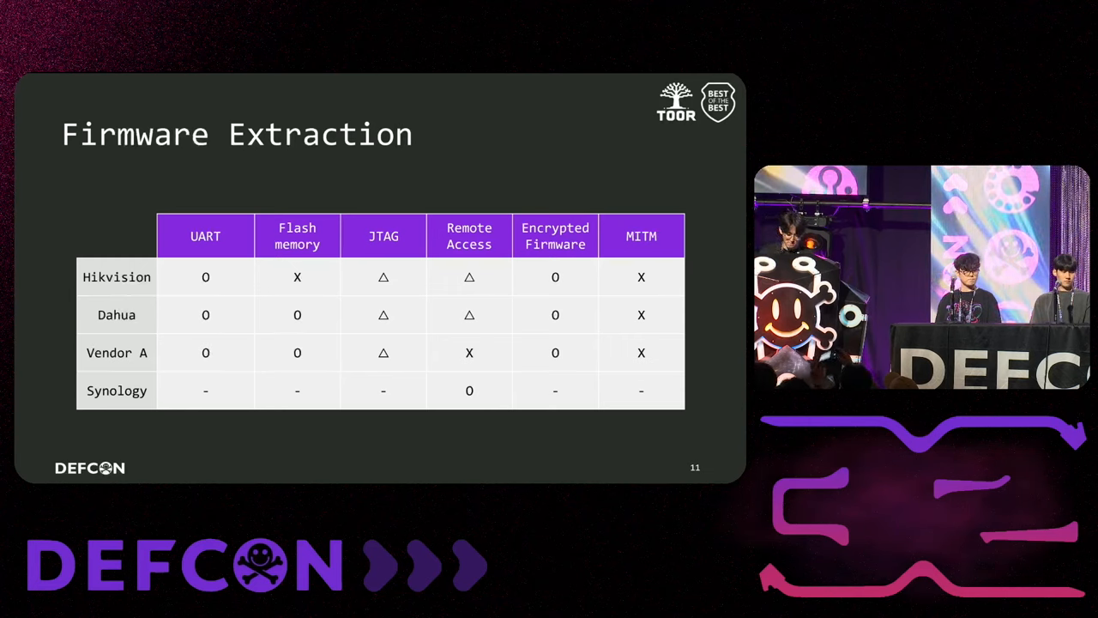
key("Right")
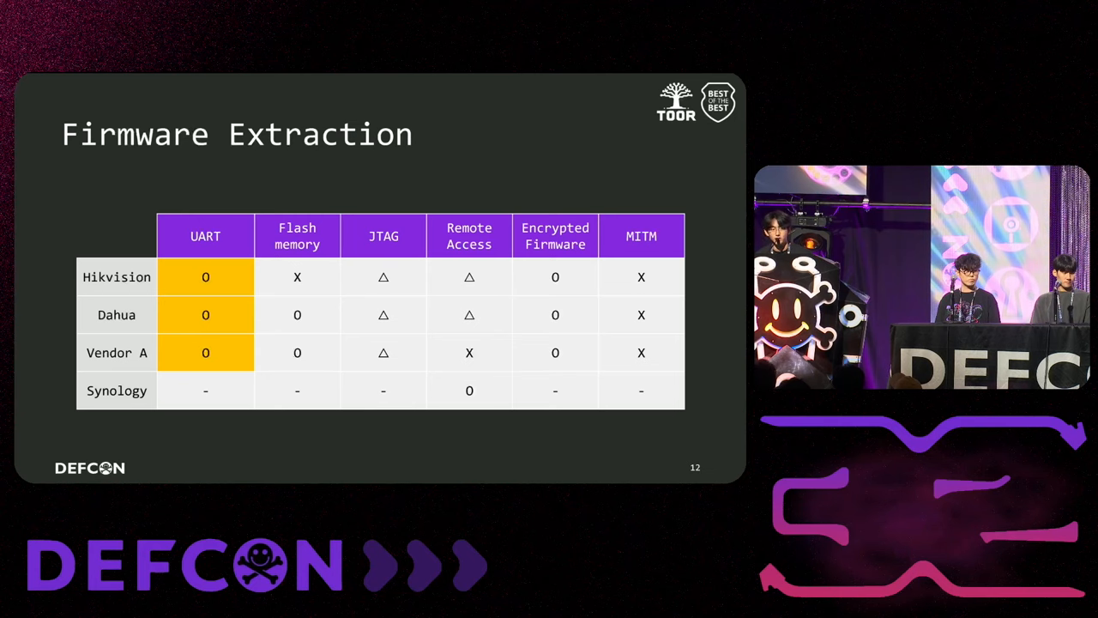
key("Right")
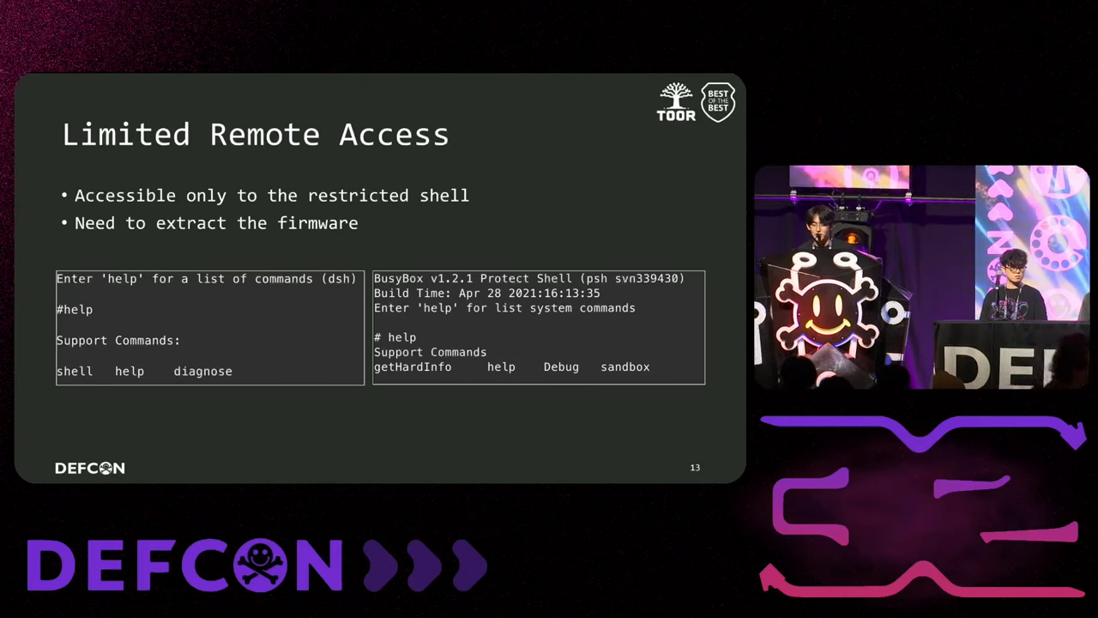
key("Right")
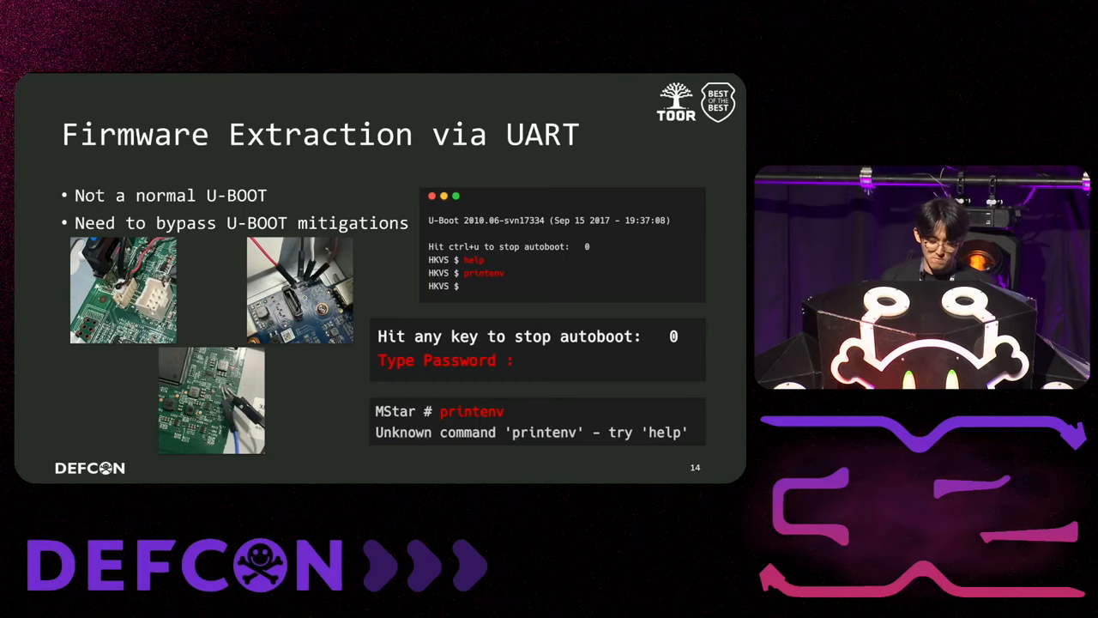
key("Right")
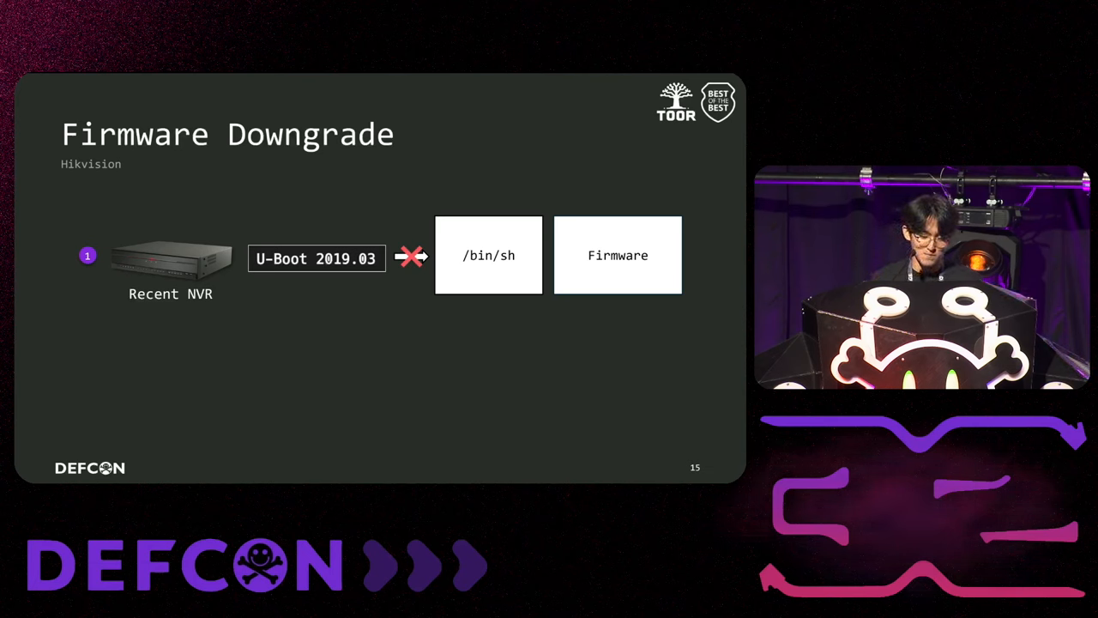
key("right")
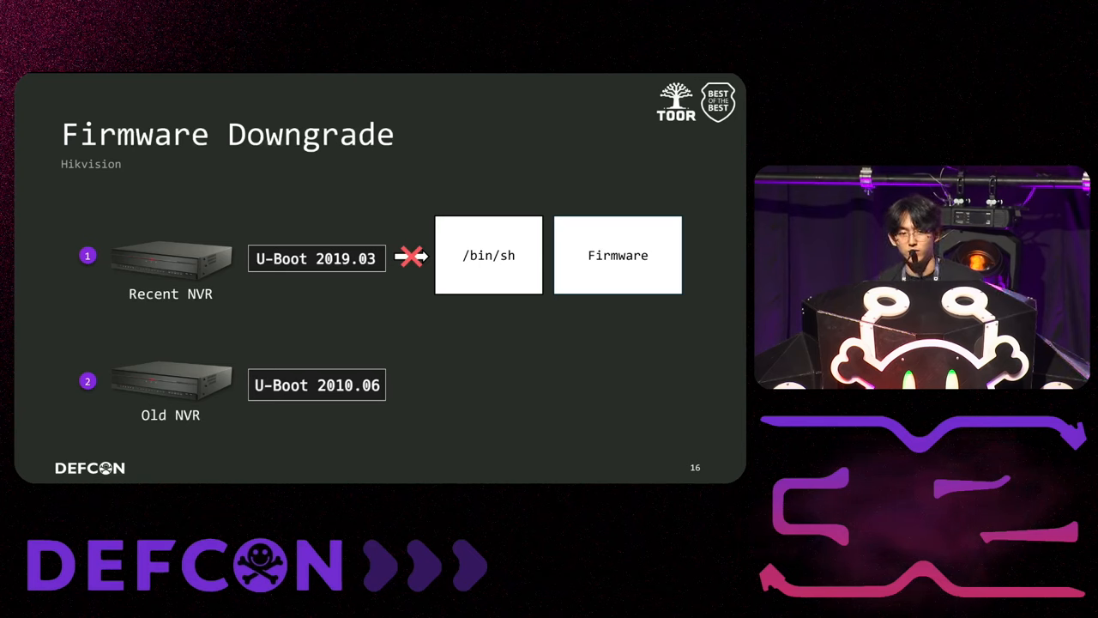
key("Right")
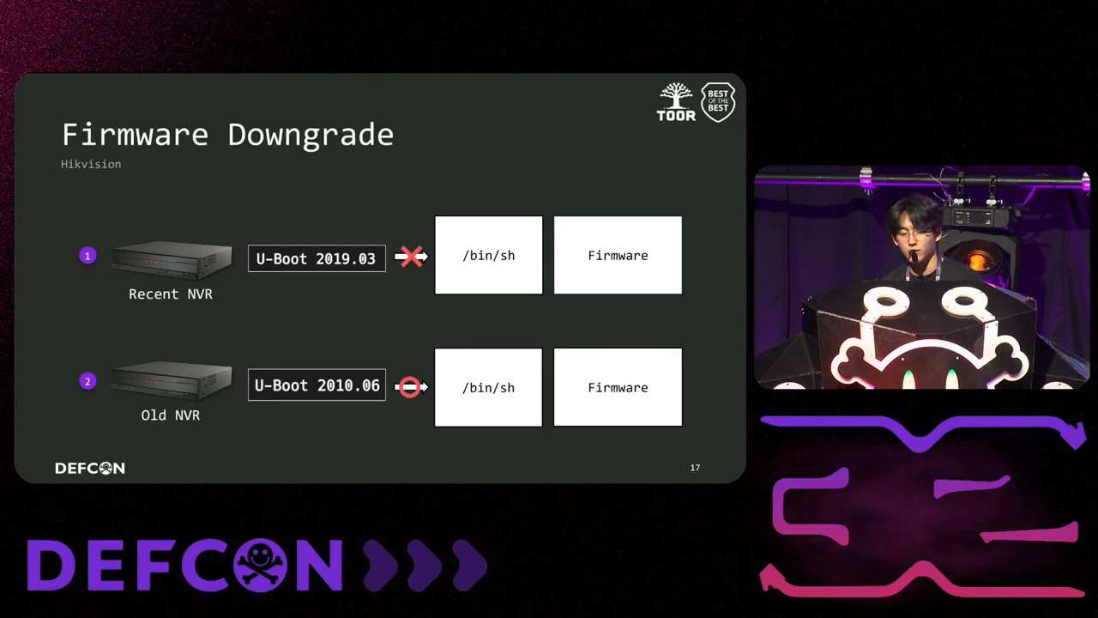
key("right")
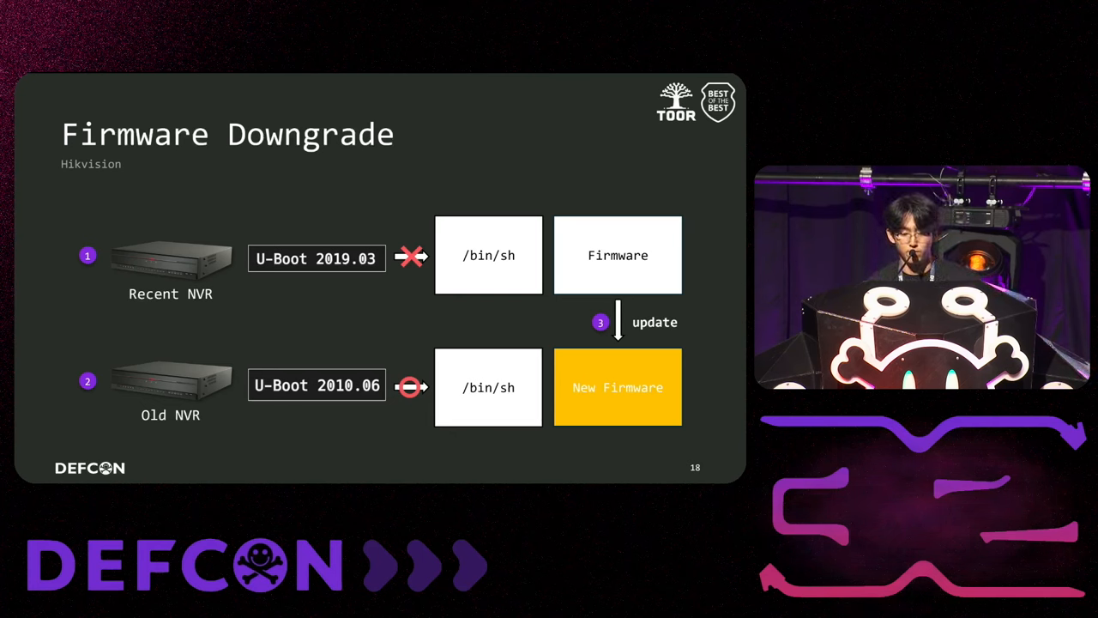
key("right")
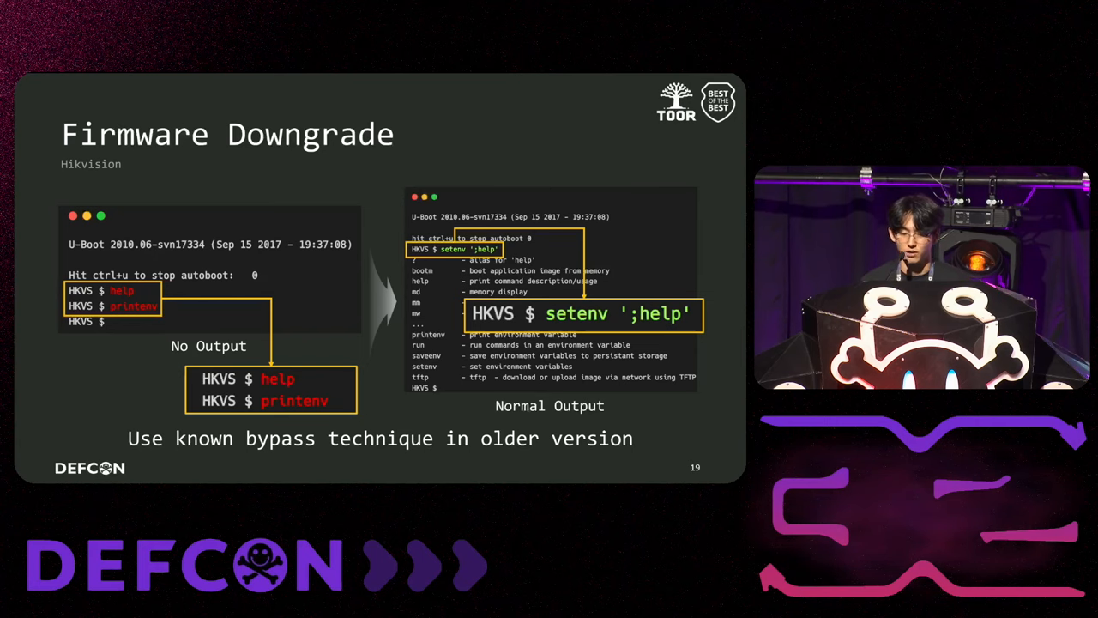
key("Right")
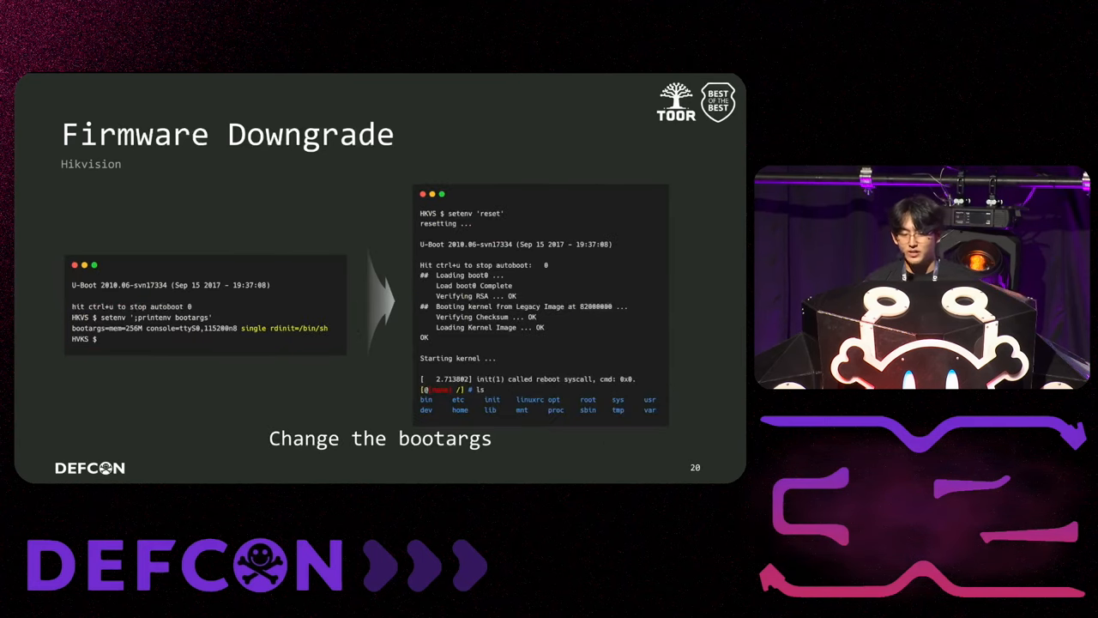
key("Right")
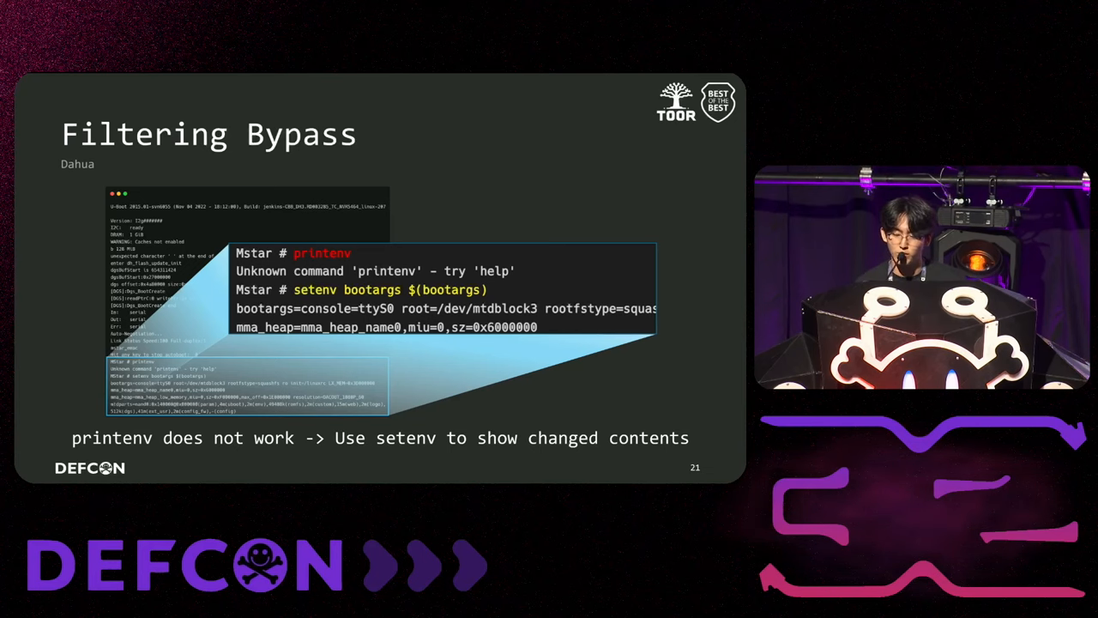
key("Right")
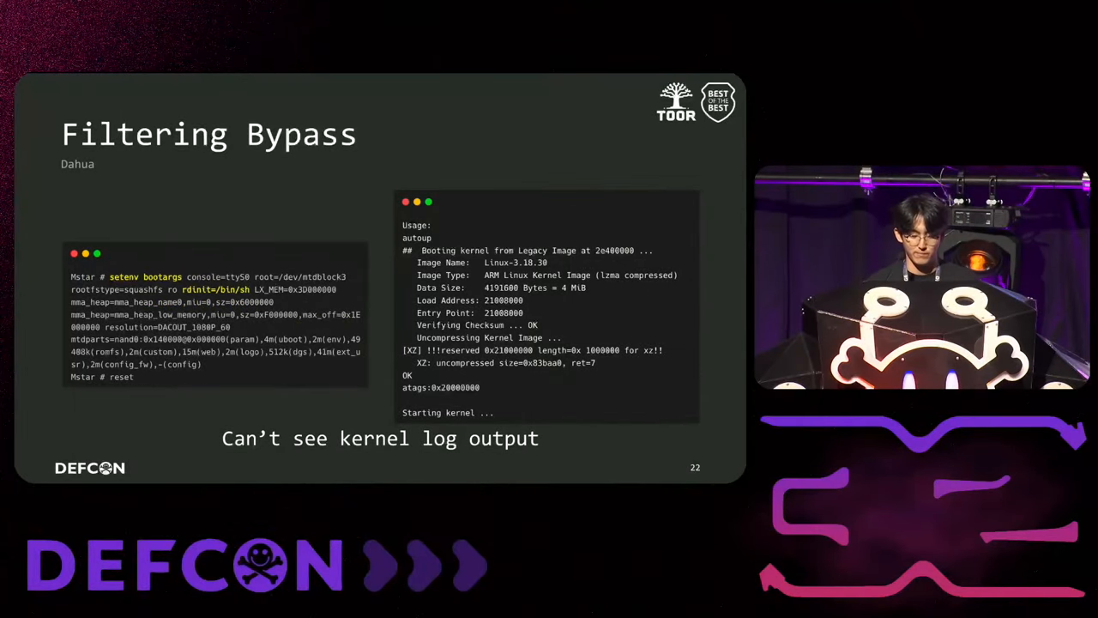
key("Right")
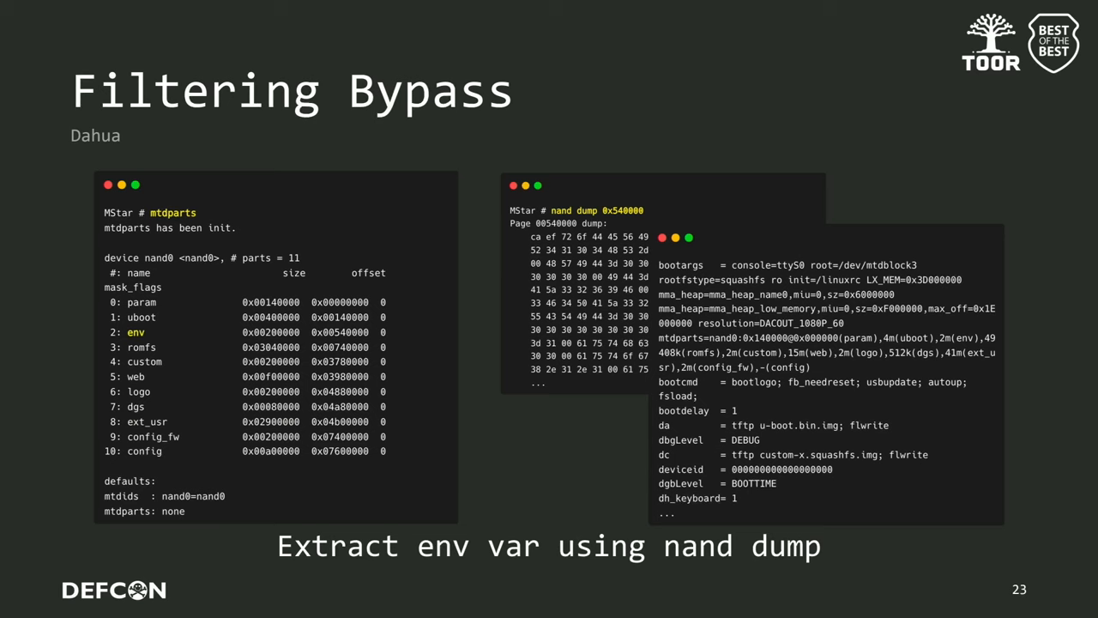
key("right")
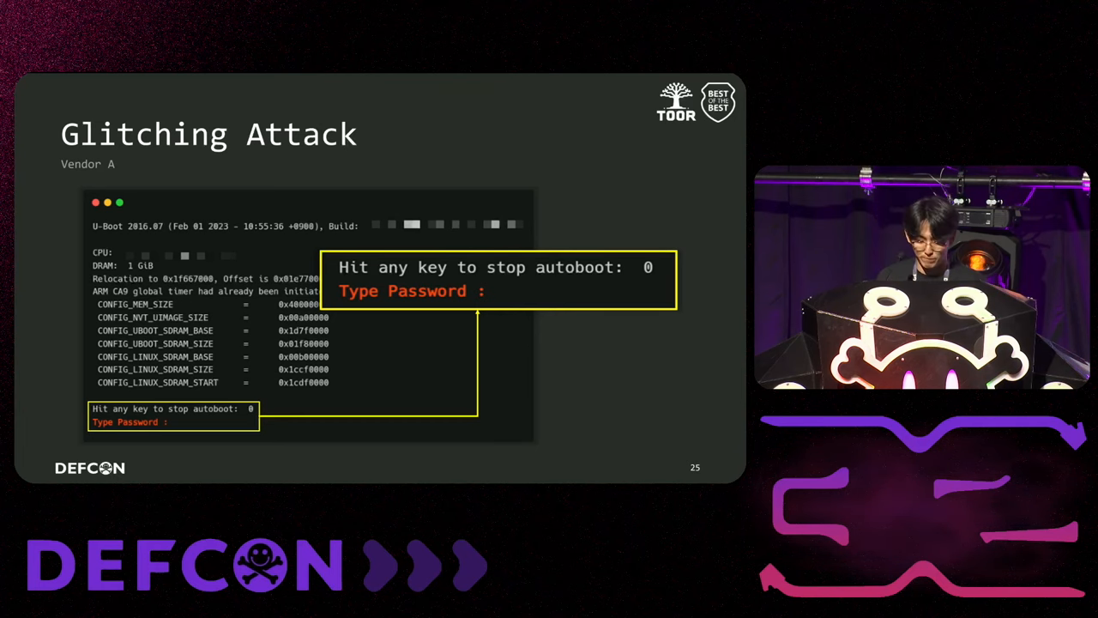
key("Right")
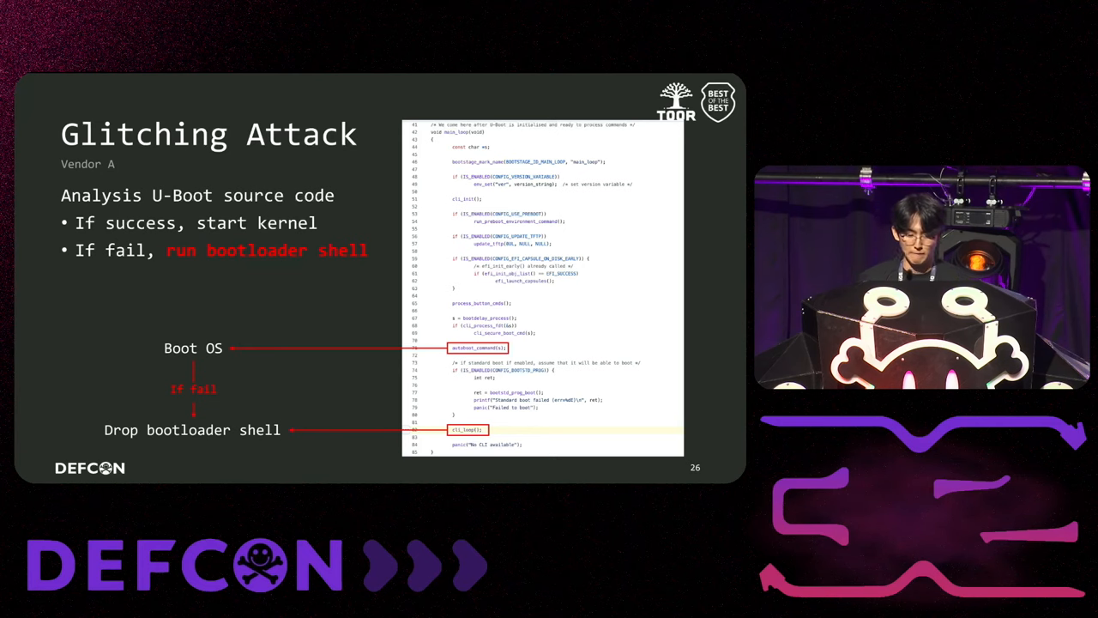
key("Right")
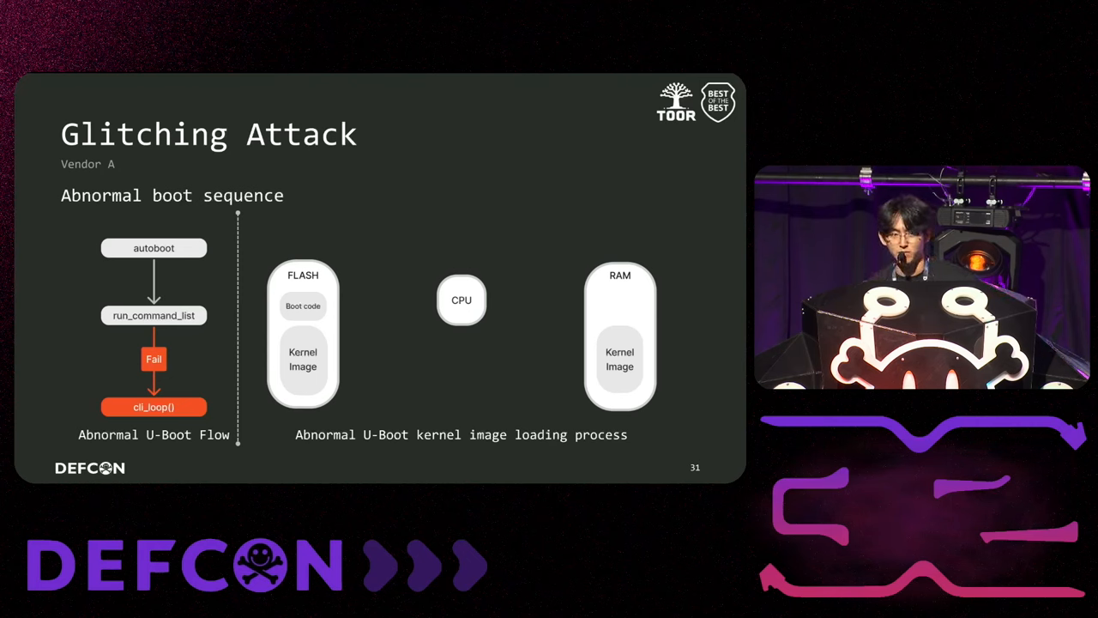
key("right")
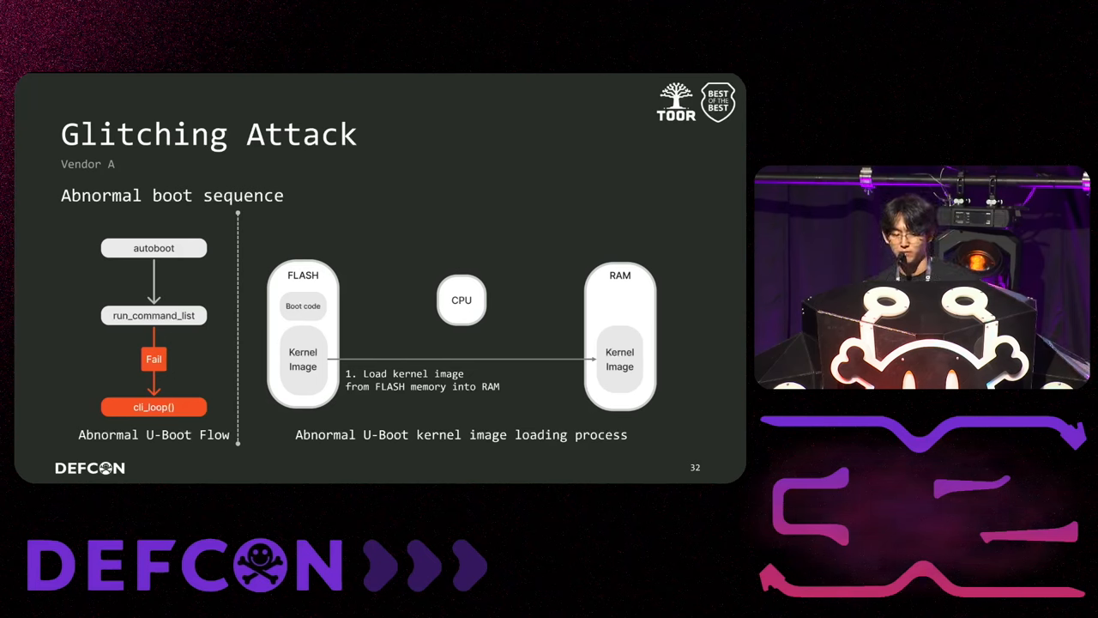
key("right")
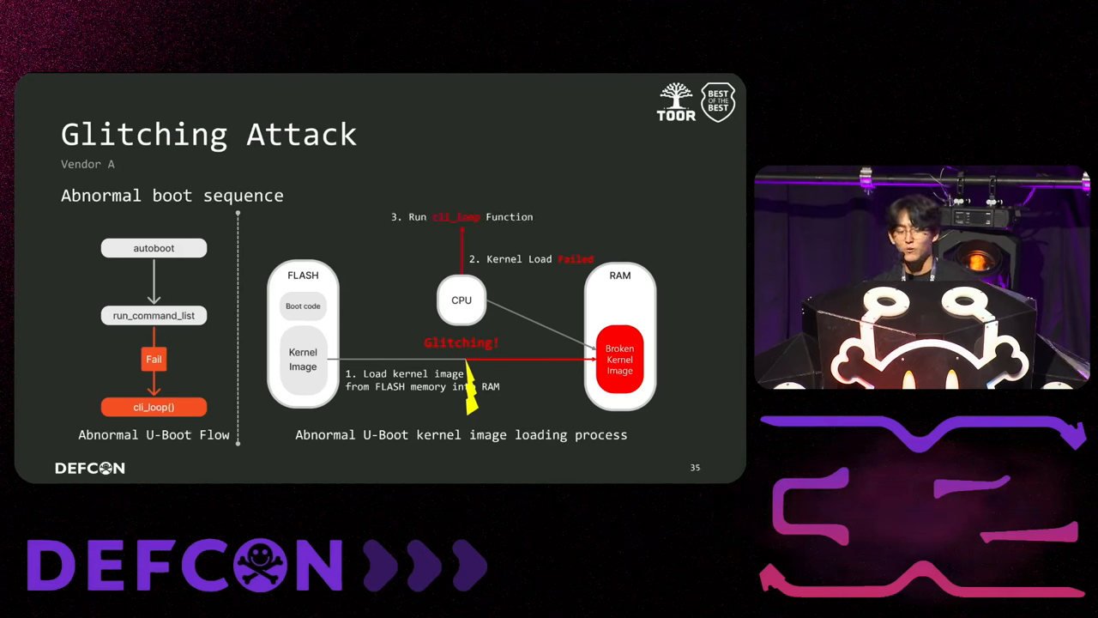
key("right")
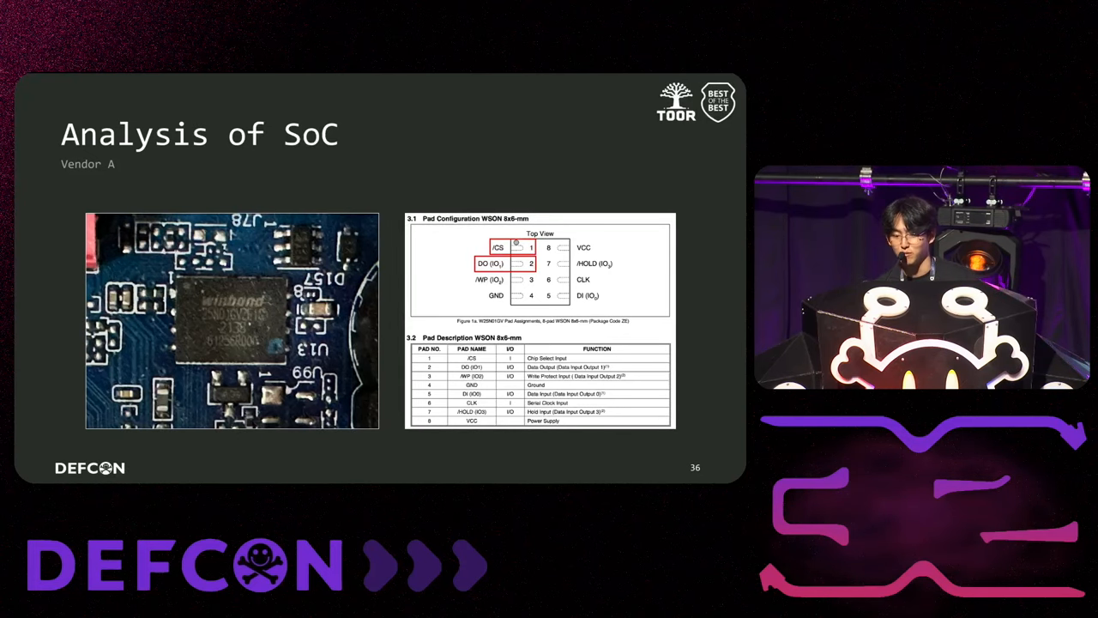
key("Right")
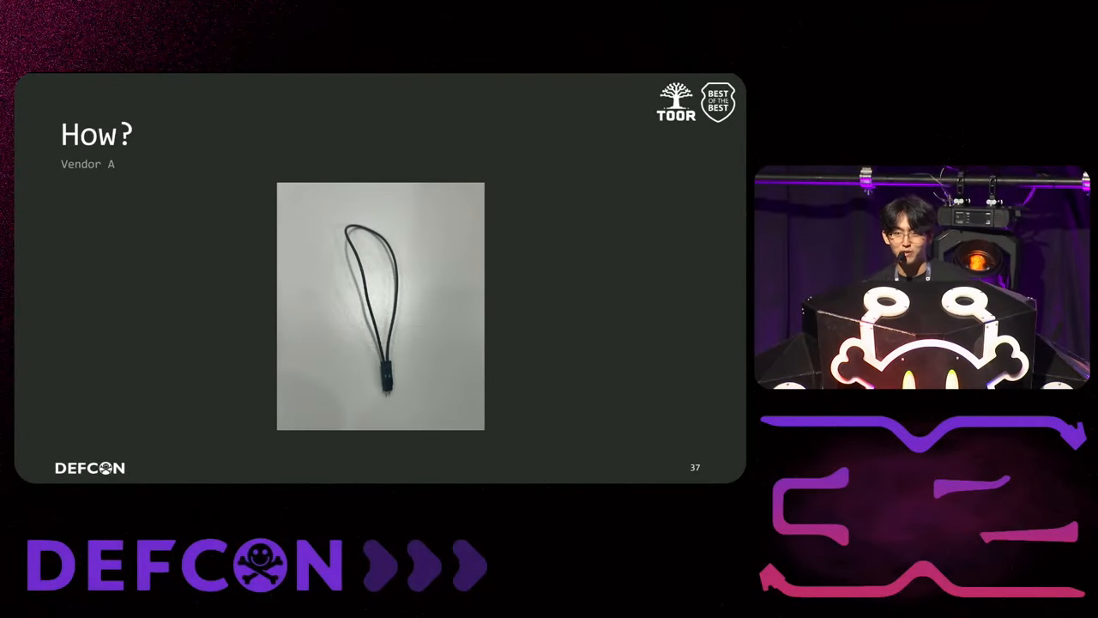
key("right")
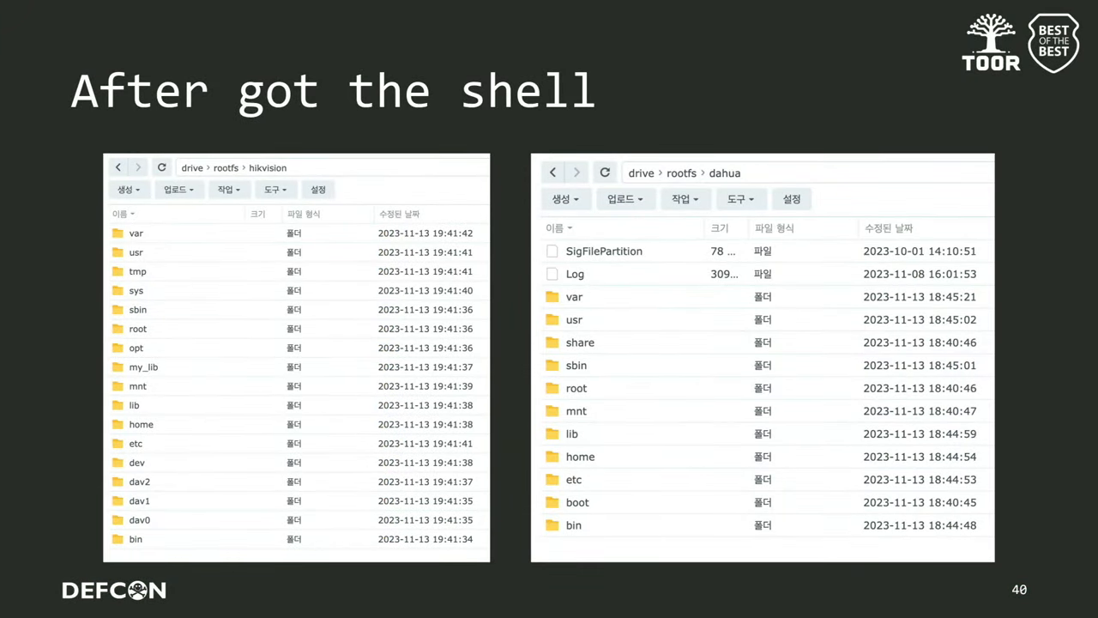
key("Right")
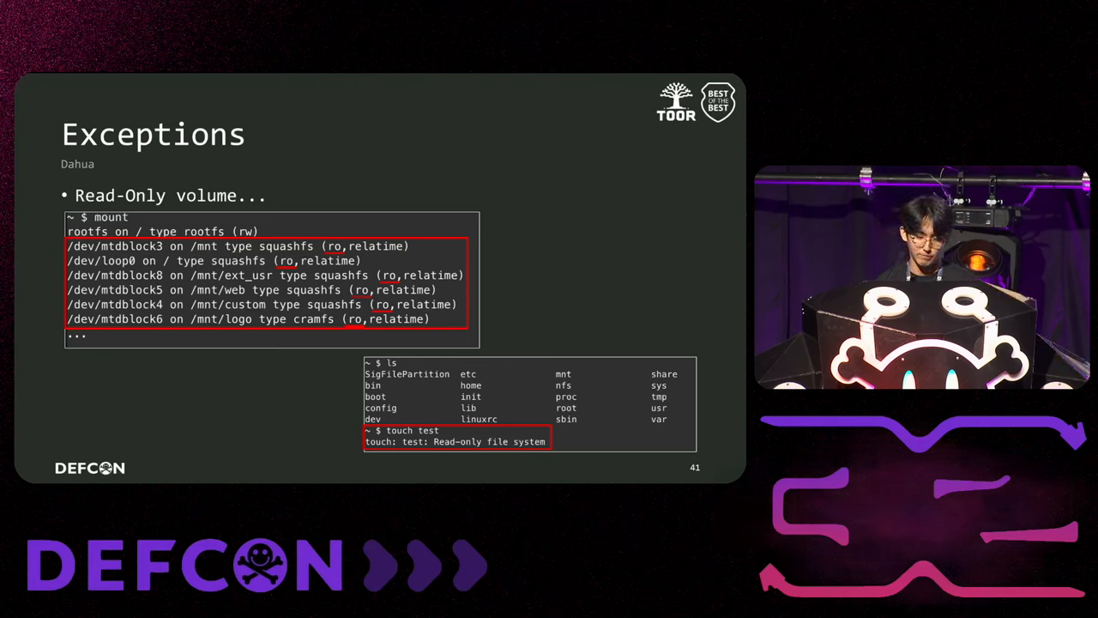
key("Right")
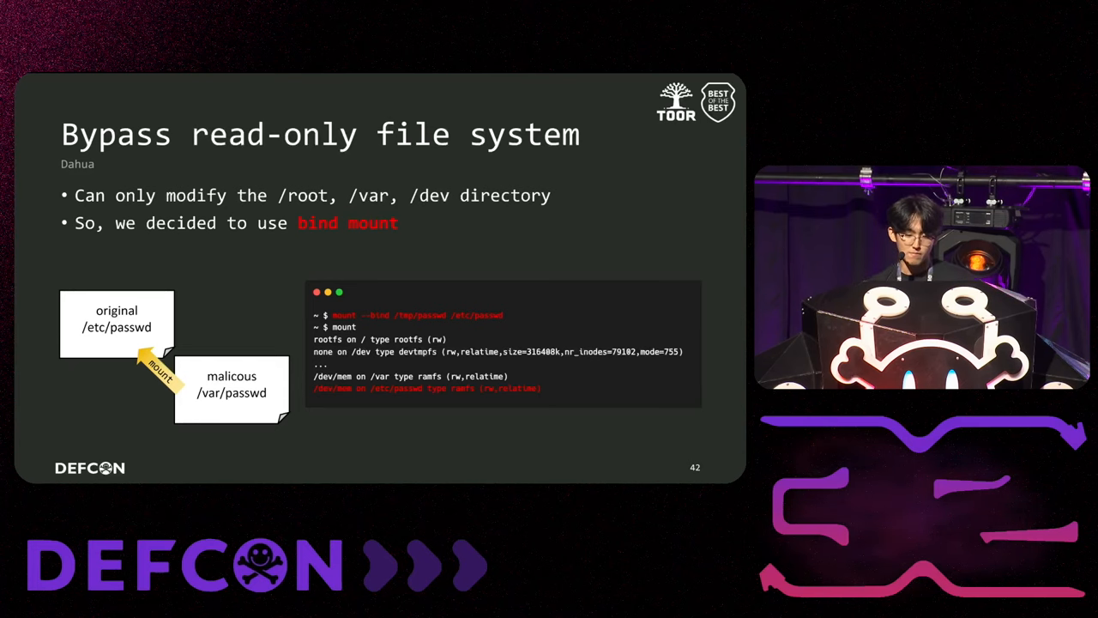
key("Right")
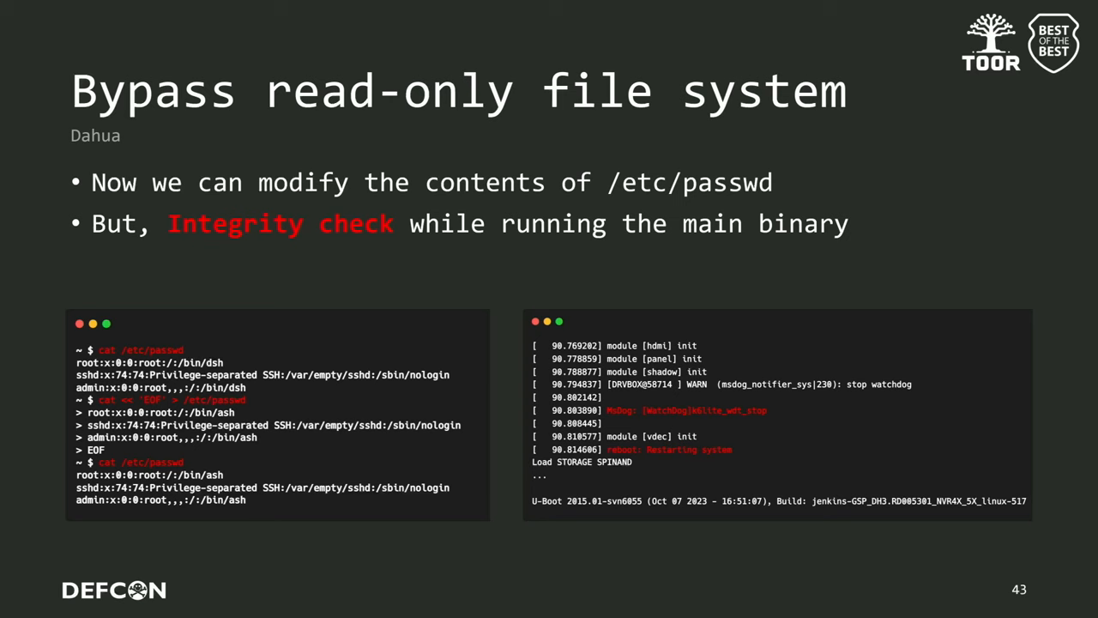
key("Right")
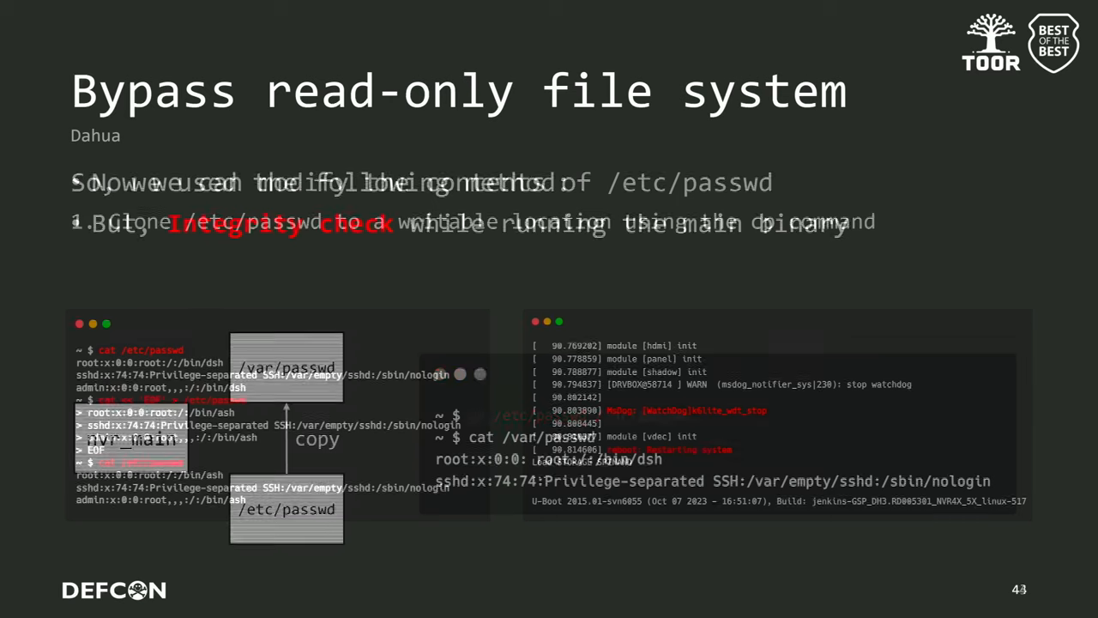
key("Right")
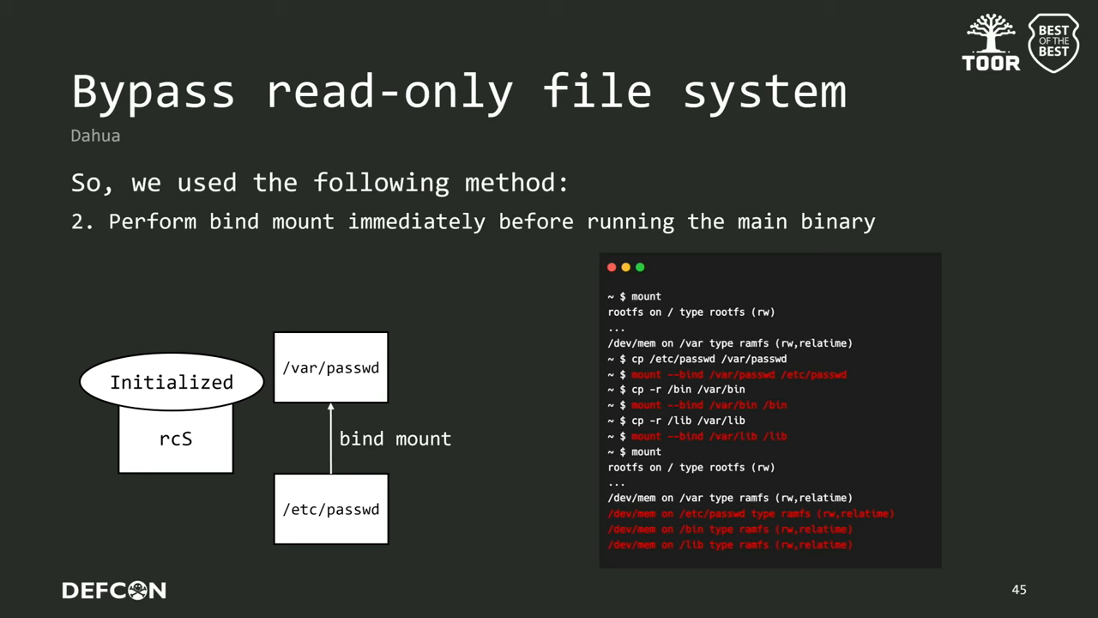
key("Right")
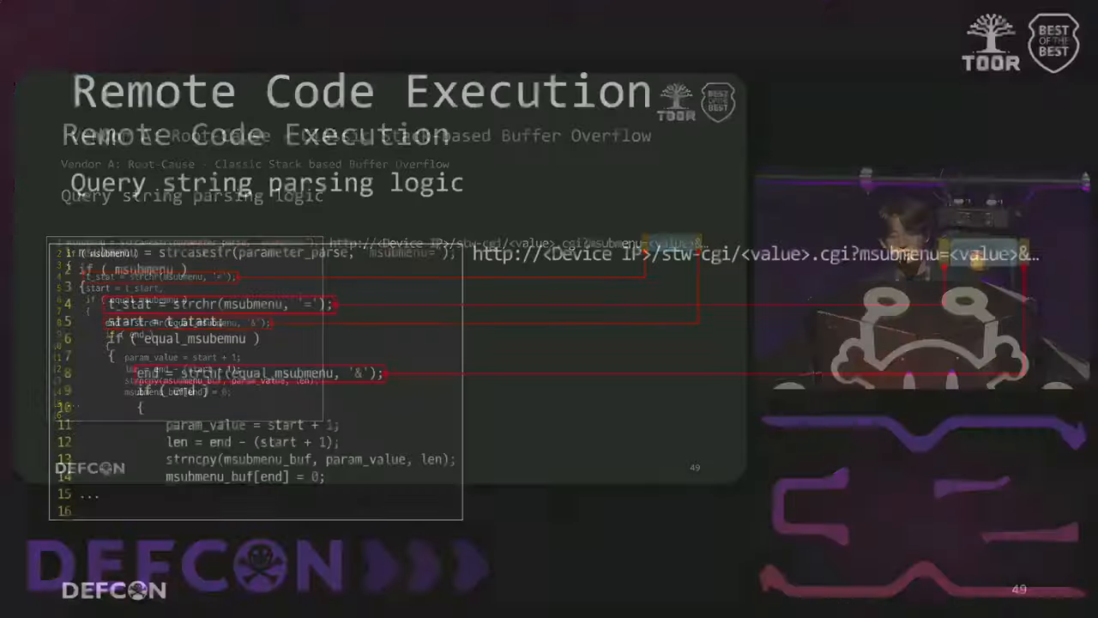
key("Right")
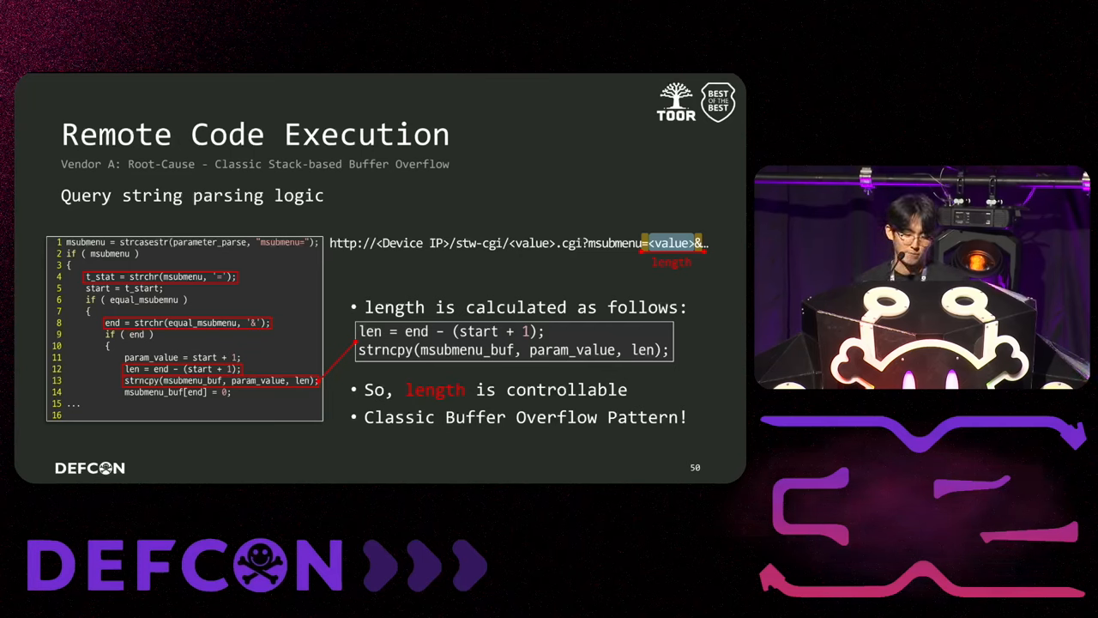
key("Right")
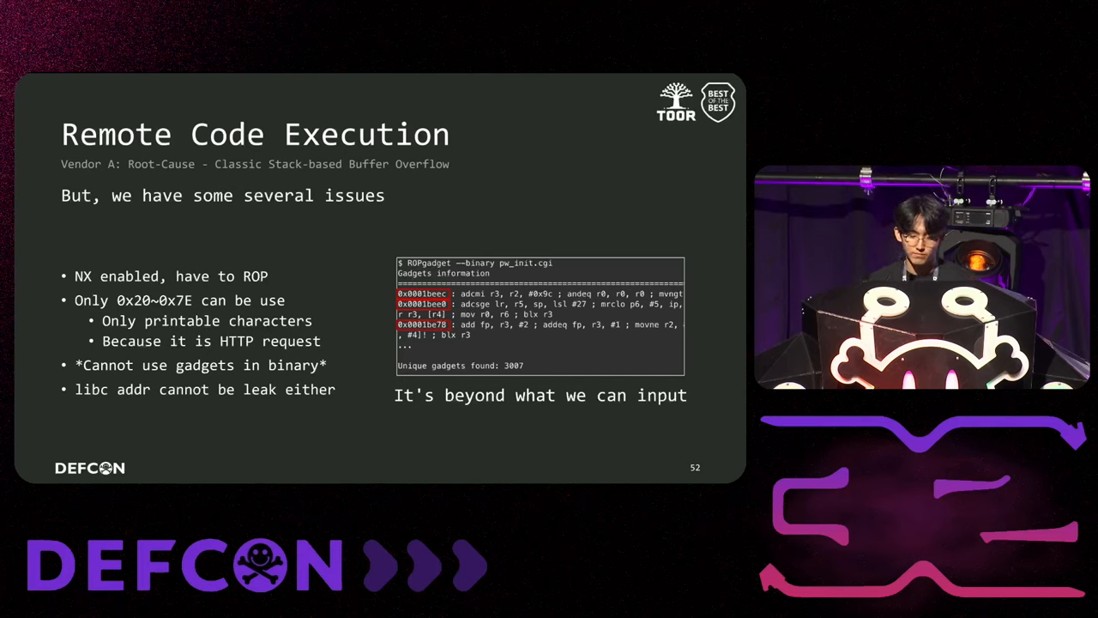
key("Right")
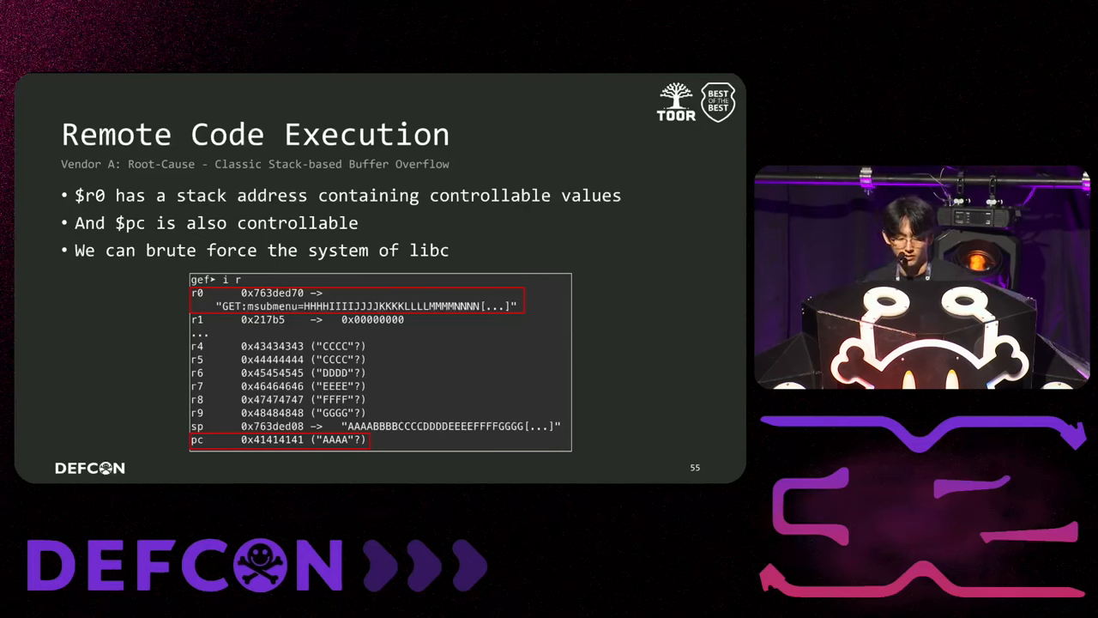
key("Right")
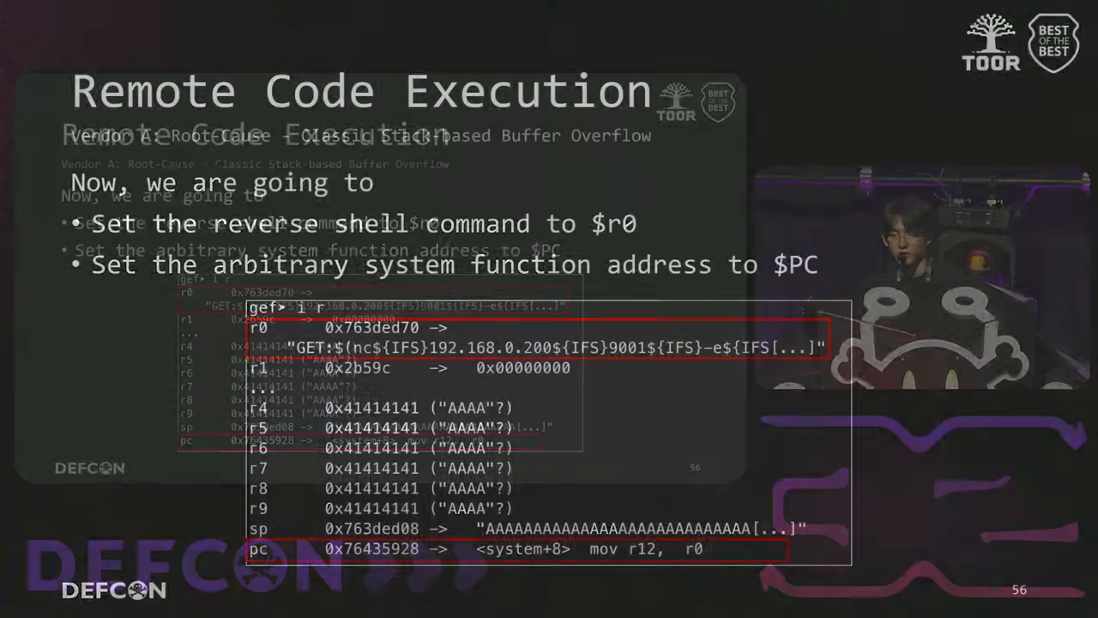
key("Right")
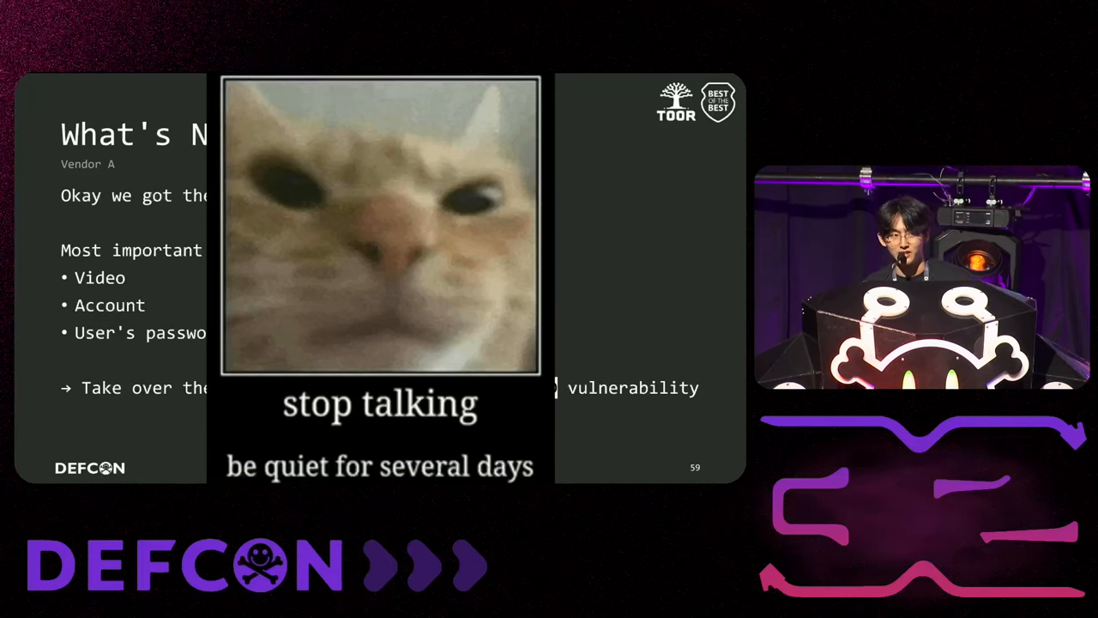
key("right")
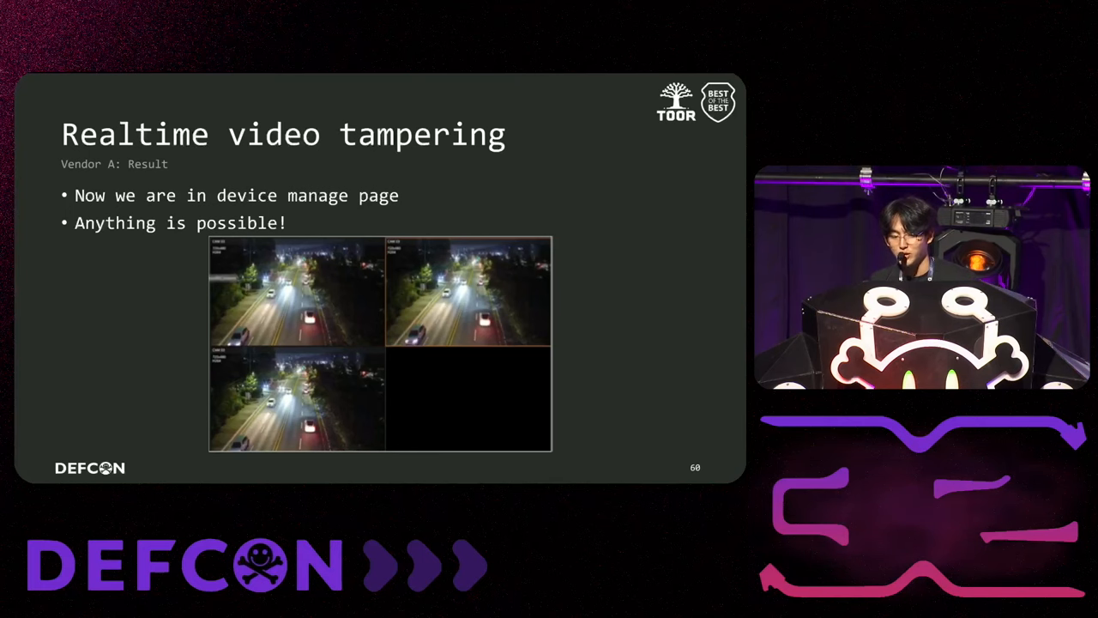
key("Right")
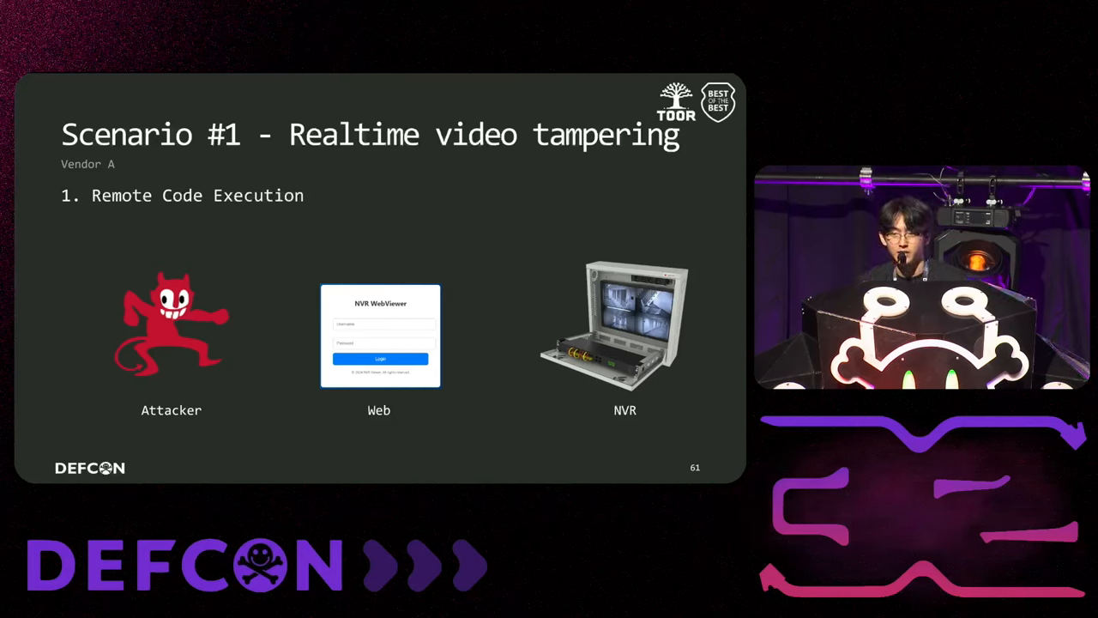
key("Right")
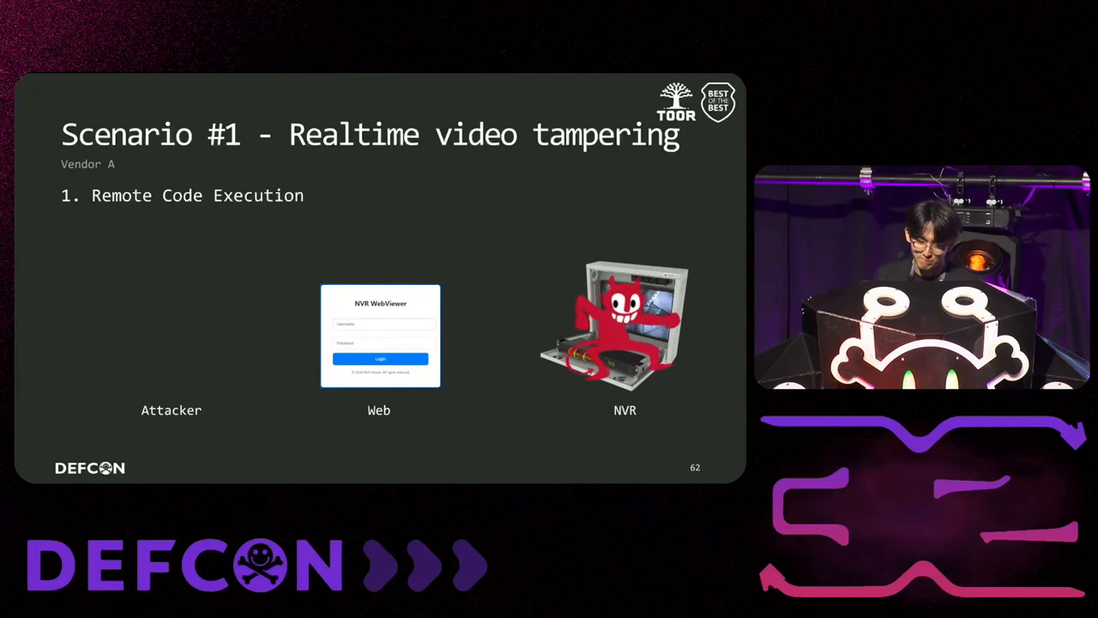
key("Right")
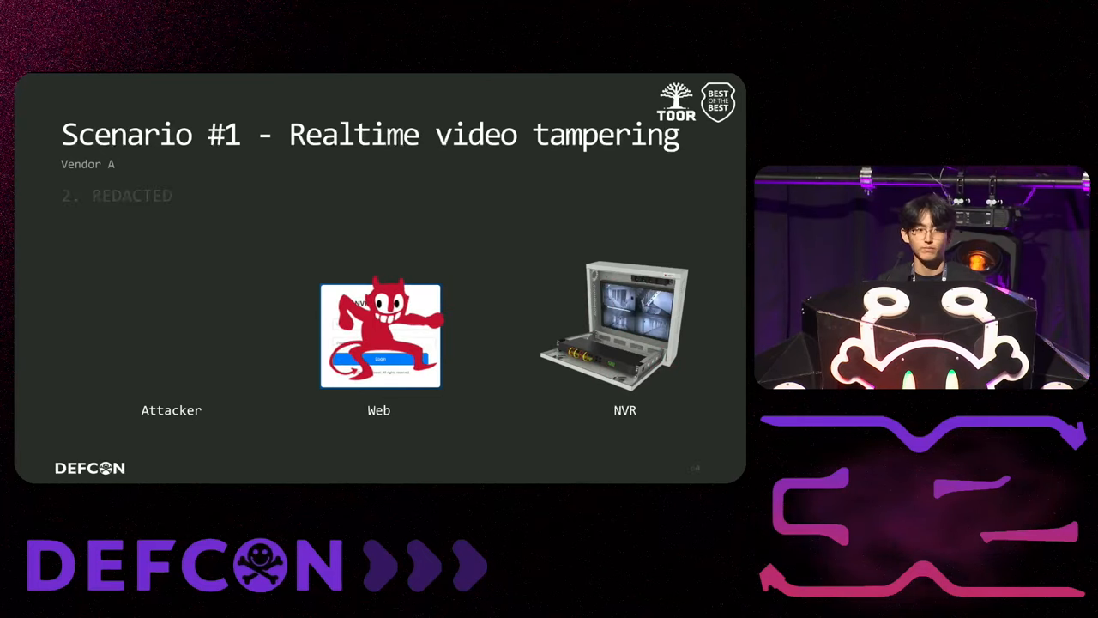
key("right")
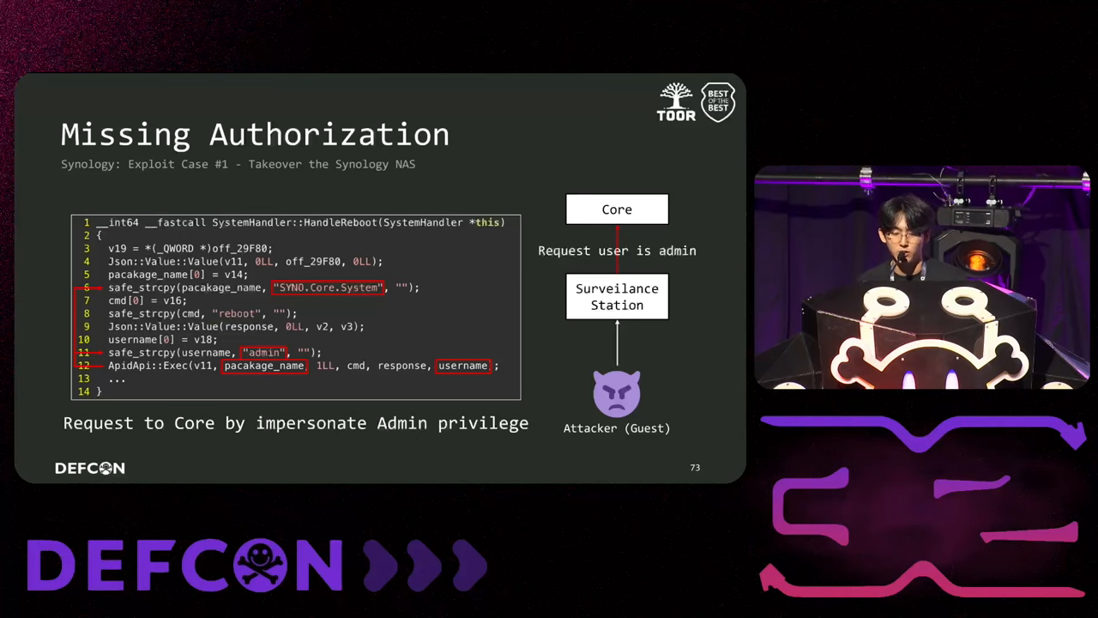
key("Right")
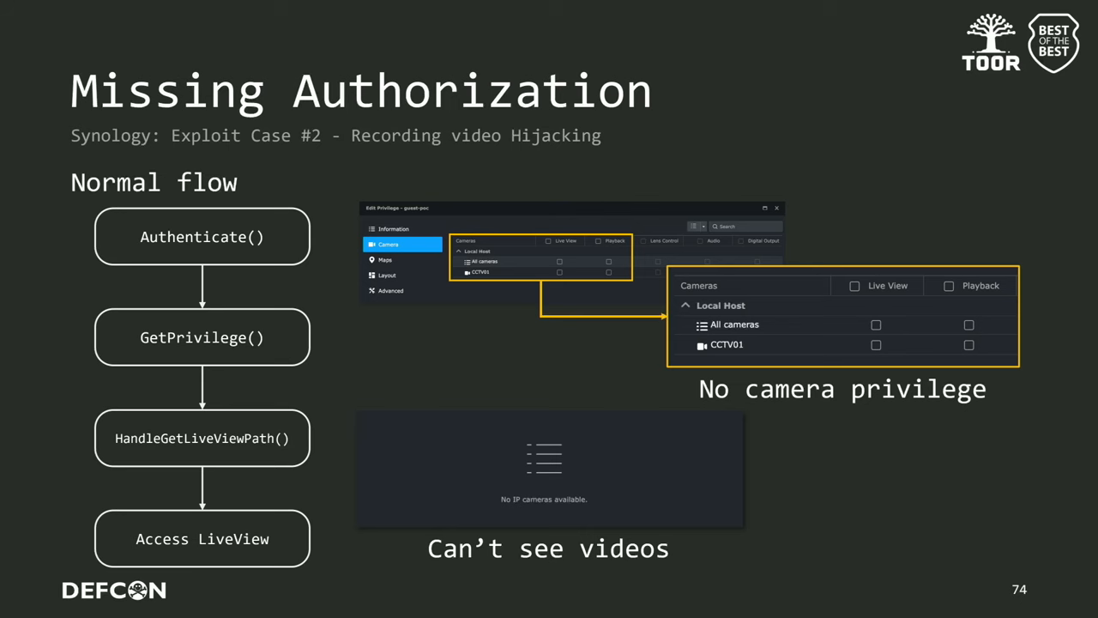
key("Right")
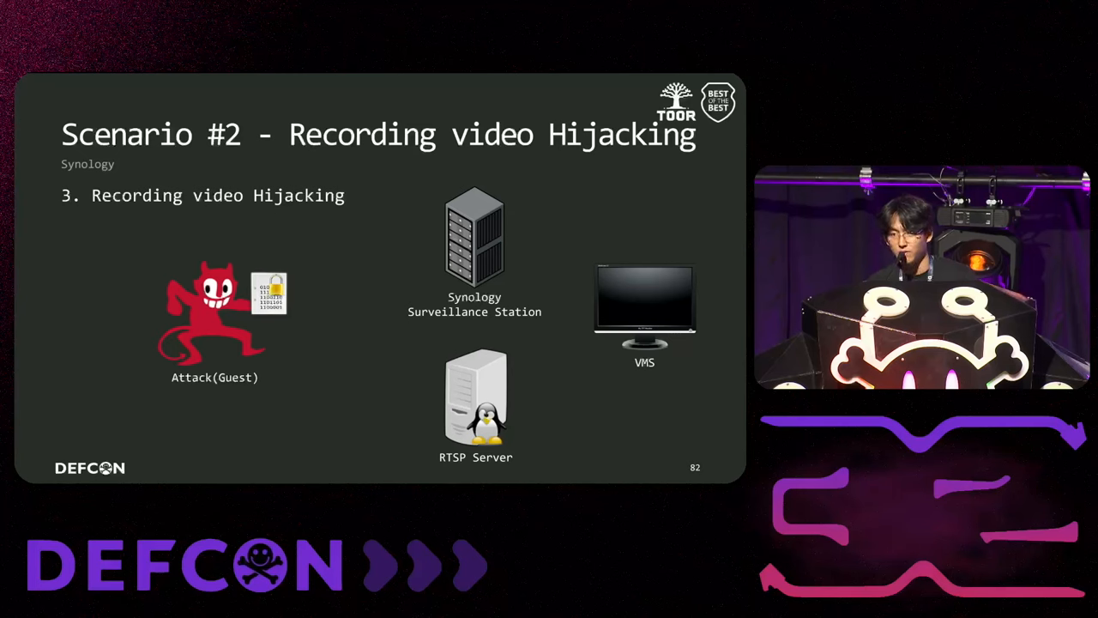
key("Right")
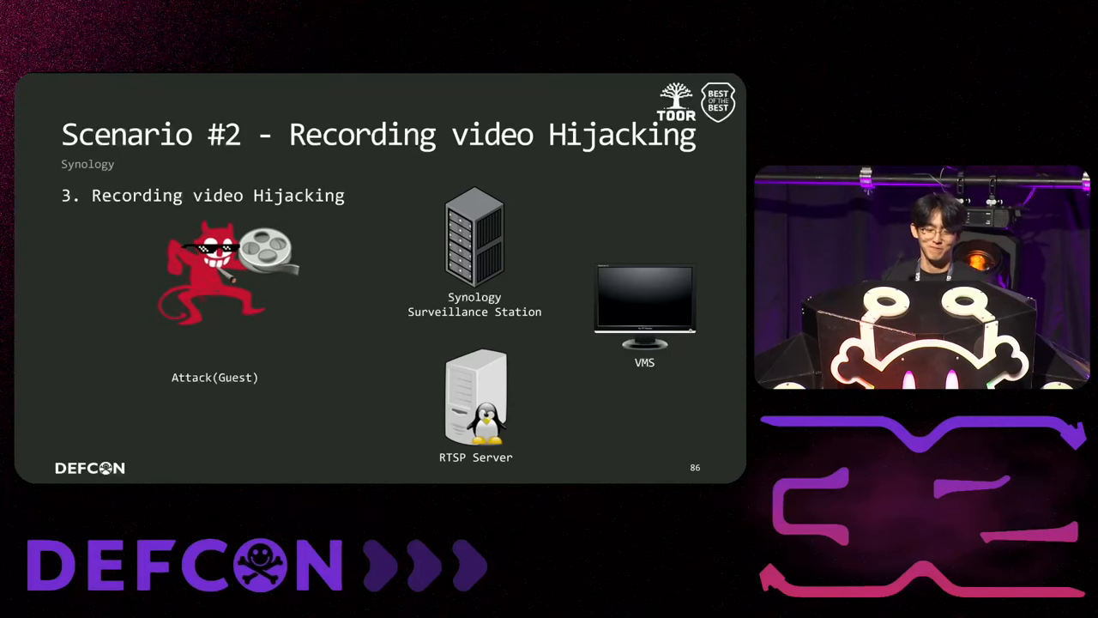
key("Right")
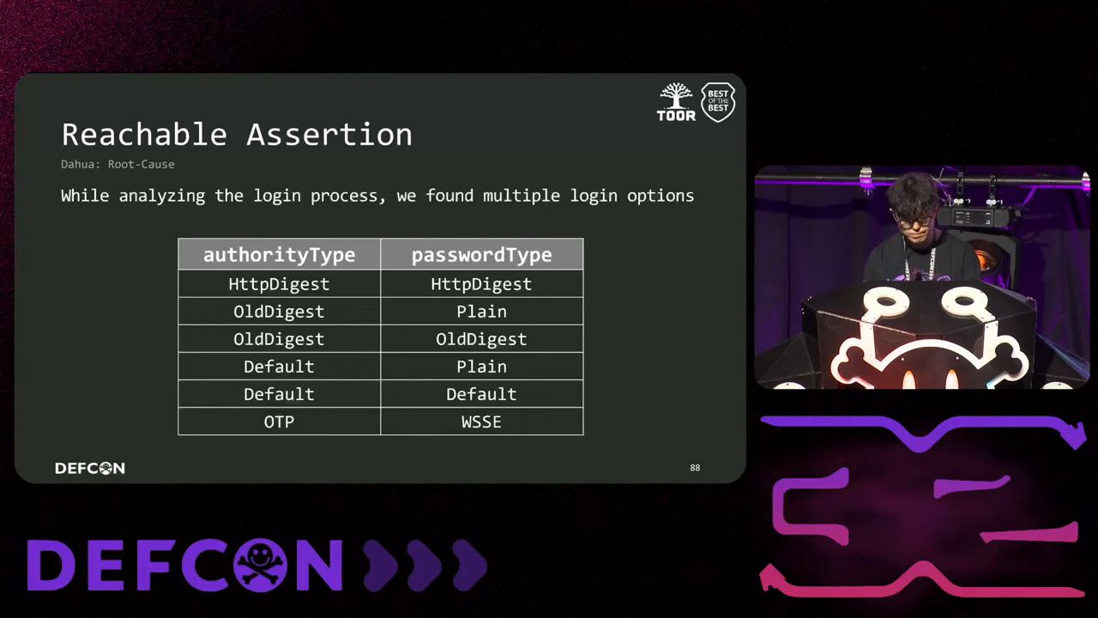
key("right")
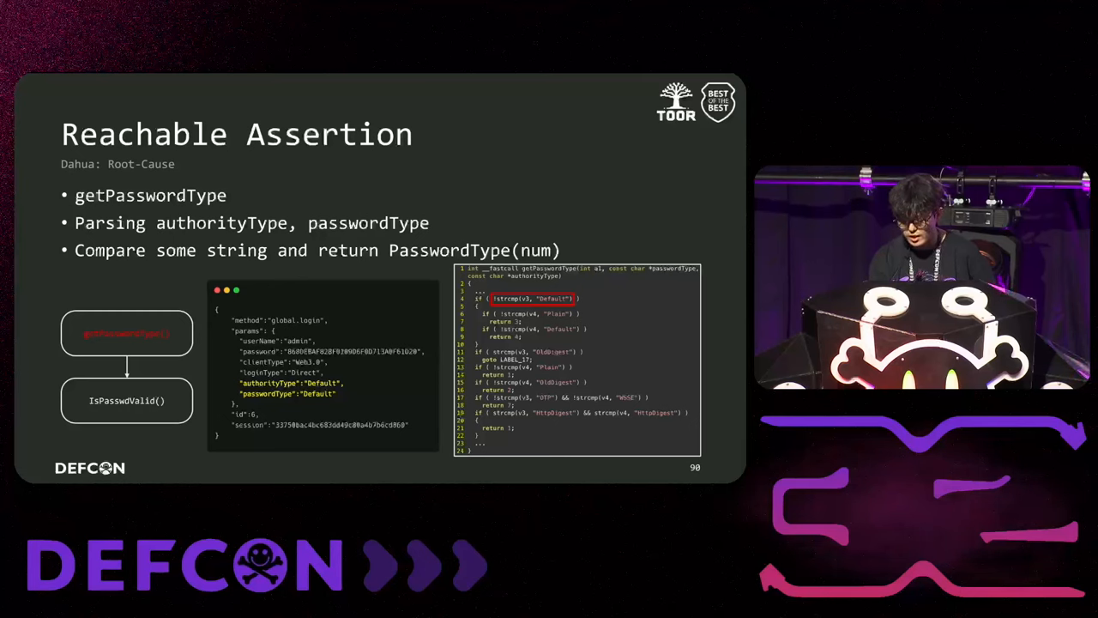
key("Right")
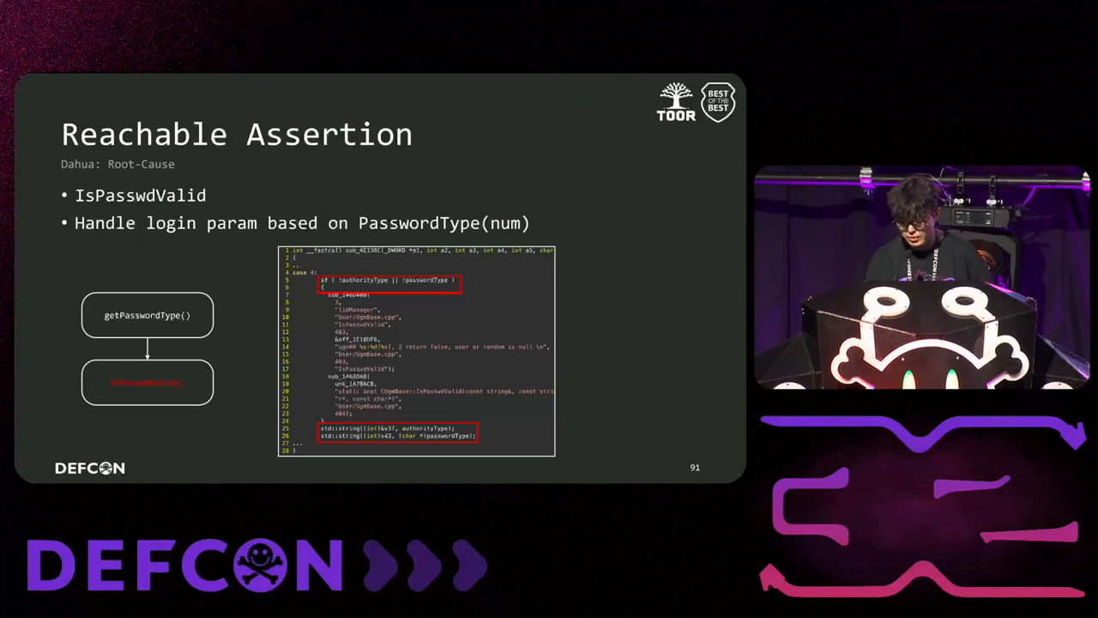
key("right")
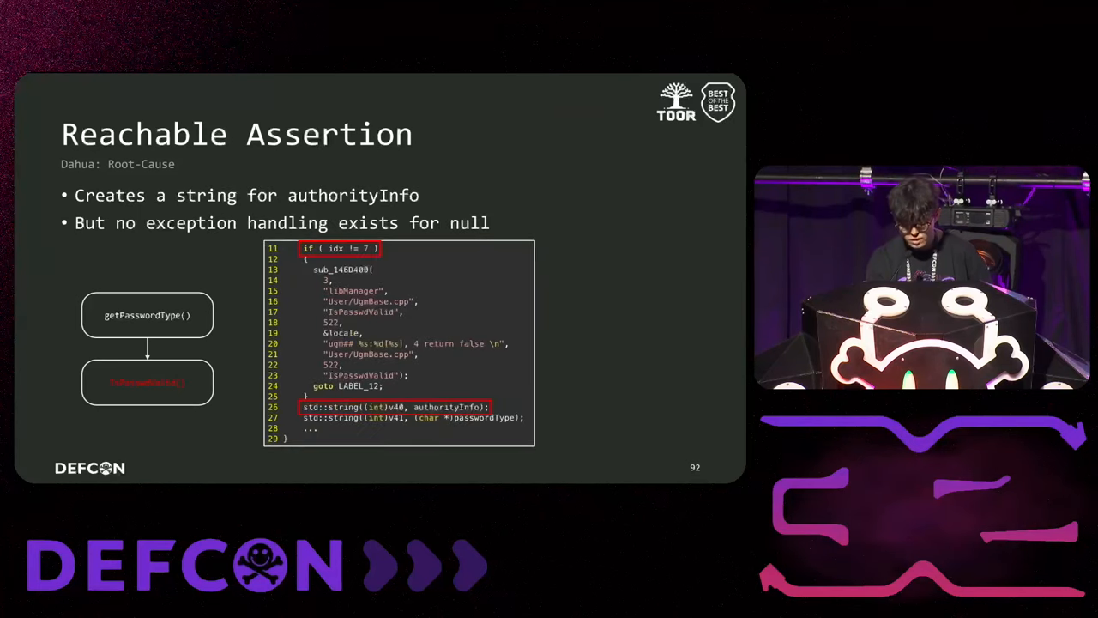
key("Right")
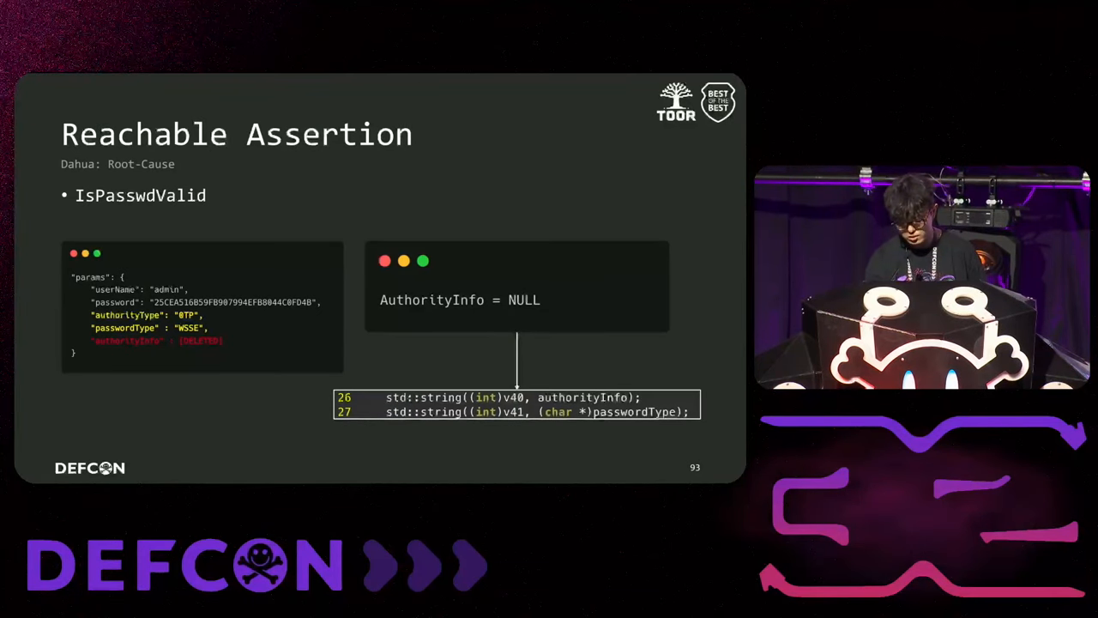
key("Right")
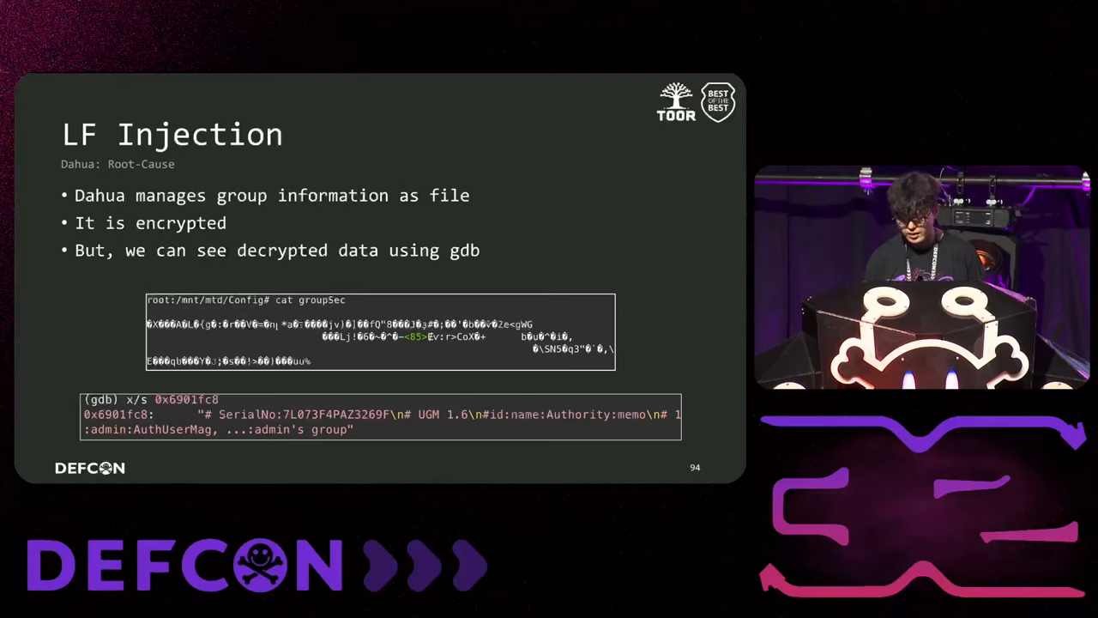
key("Right")
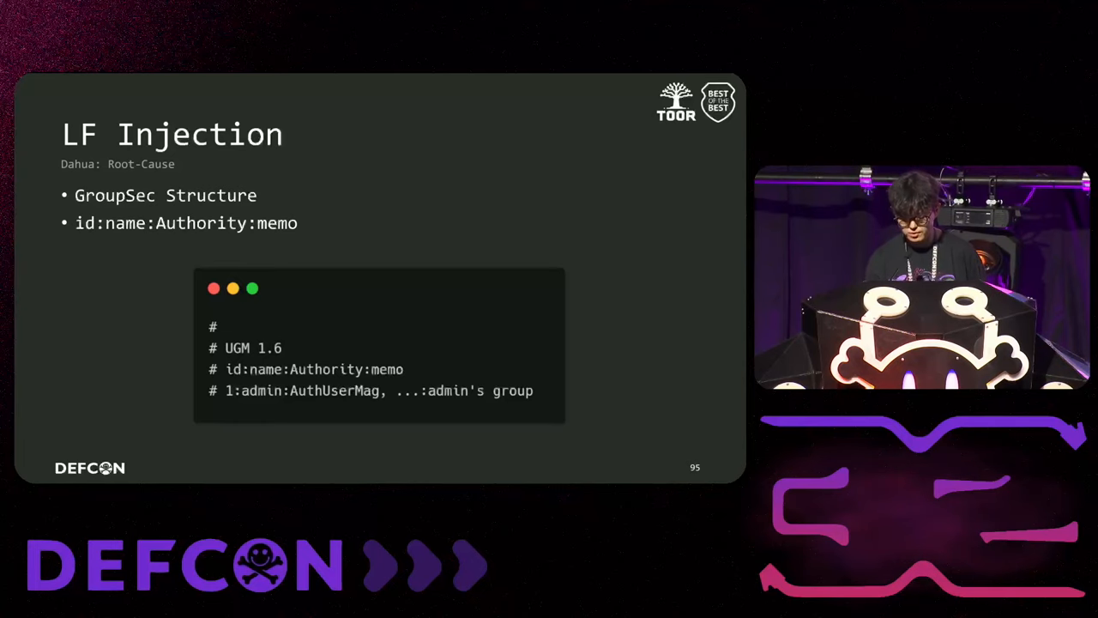
key("Right")
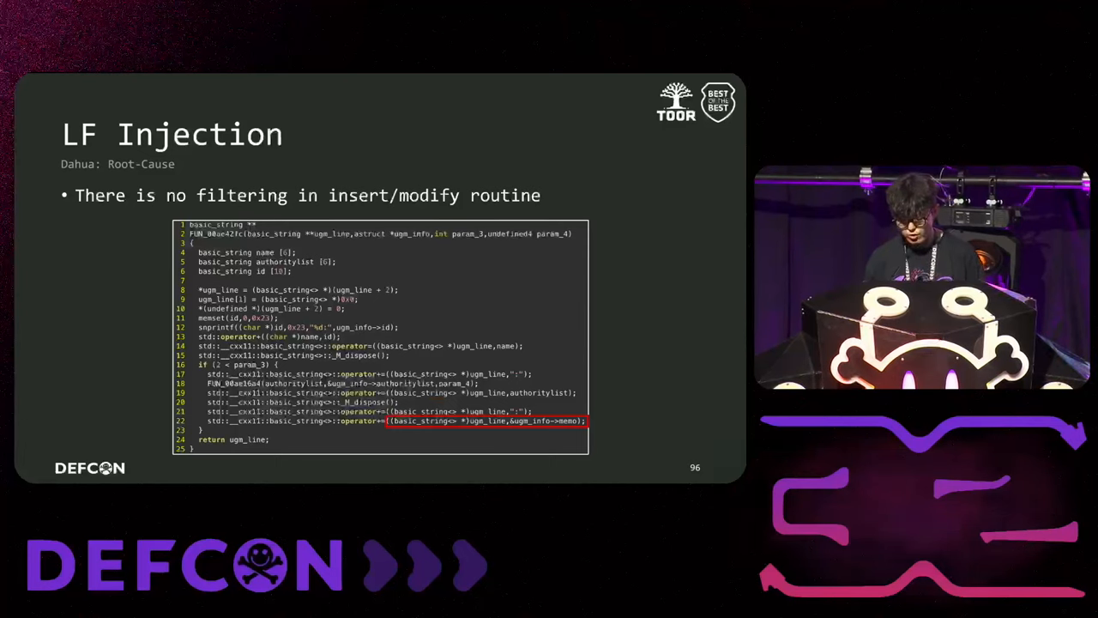
key("Right")
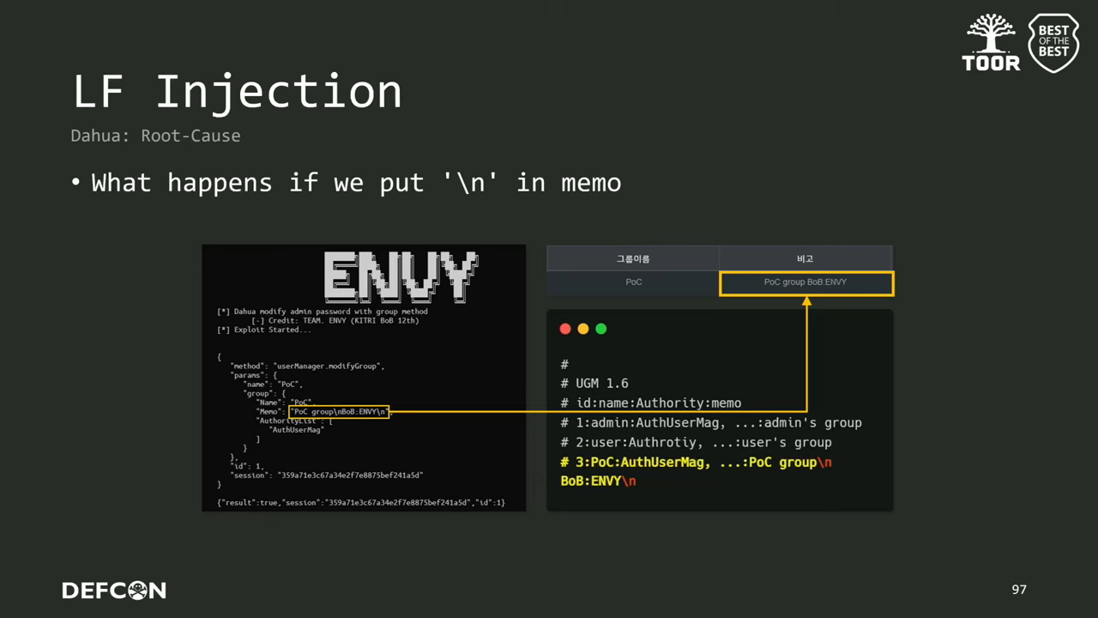
key("right")
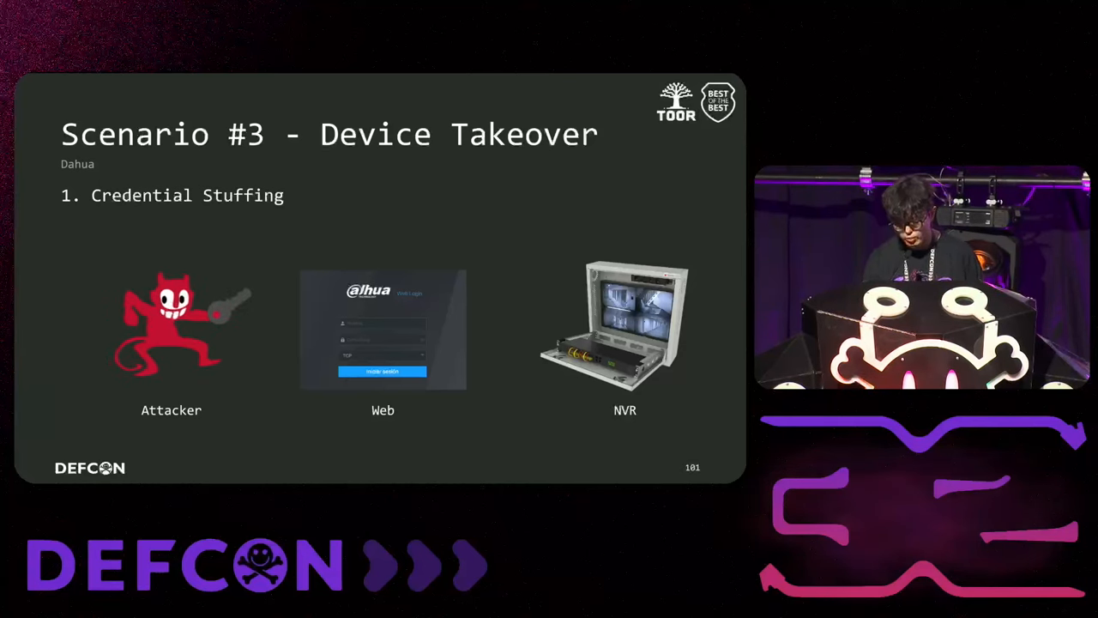
key("right")
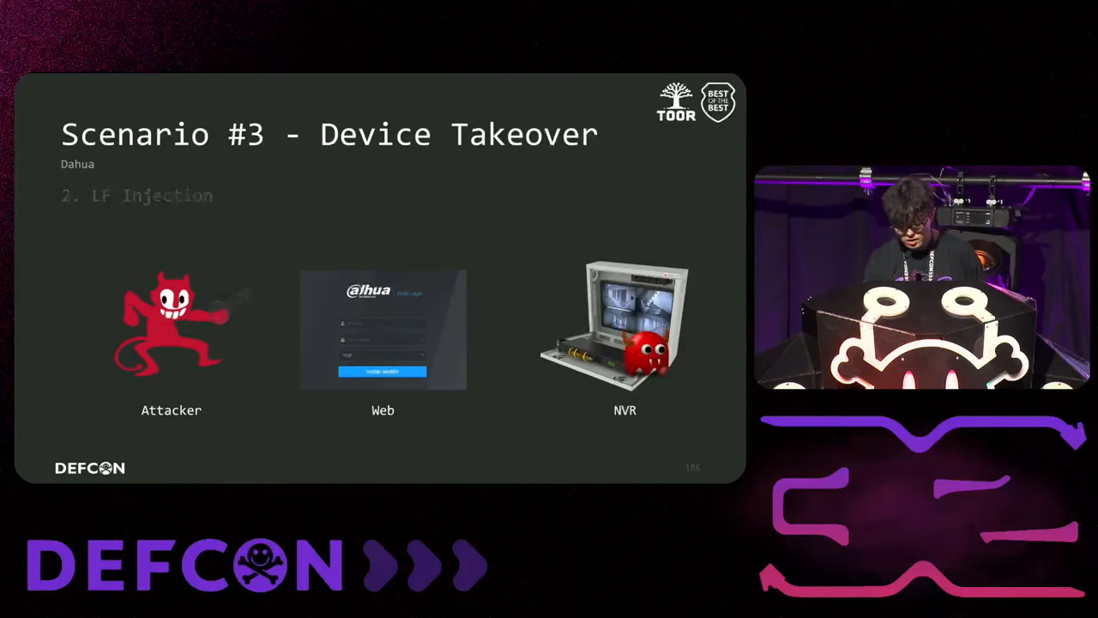
key("right")
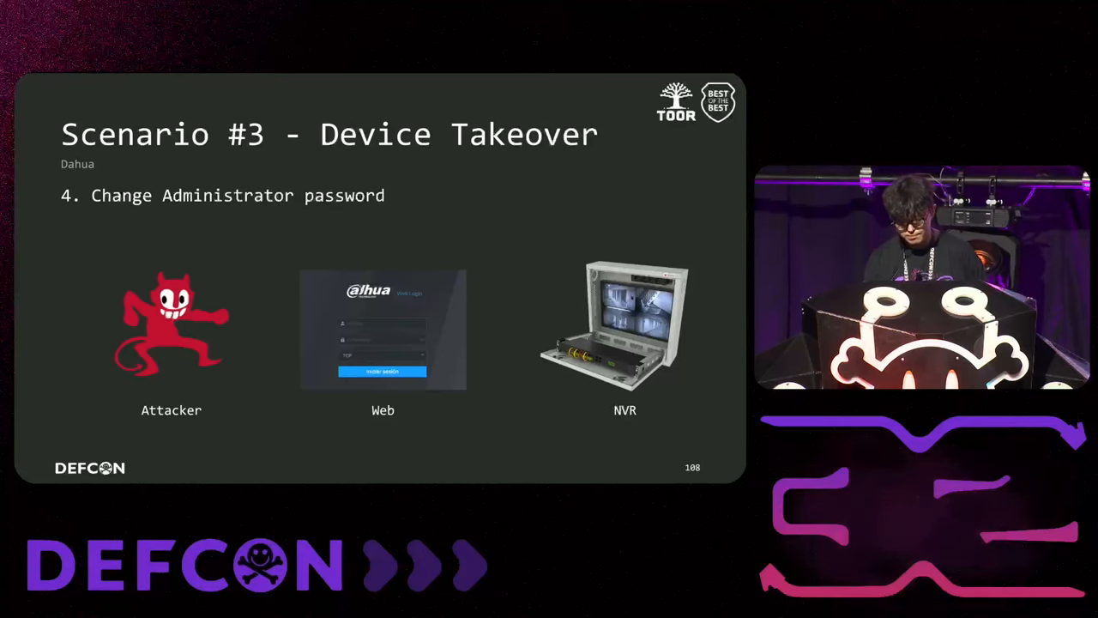
key("right")
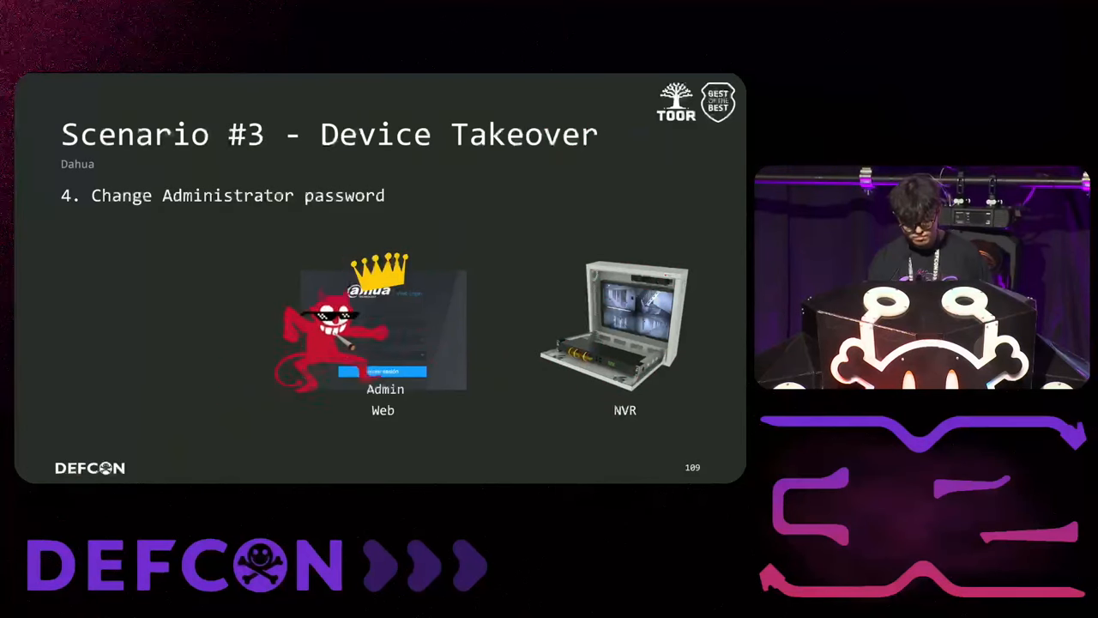
key("right")
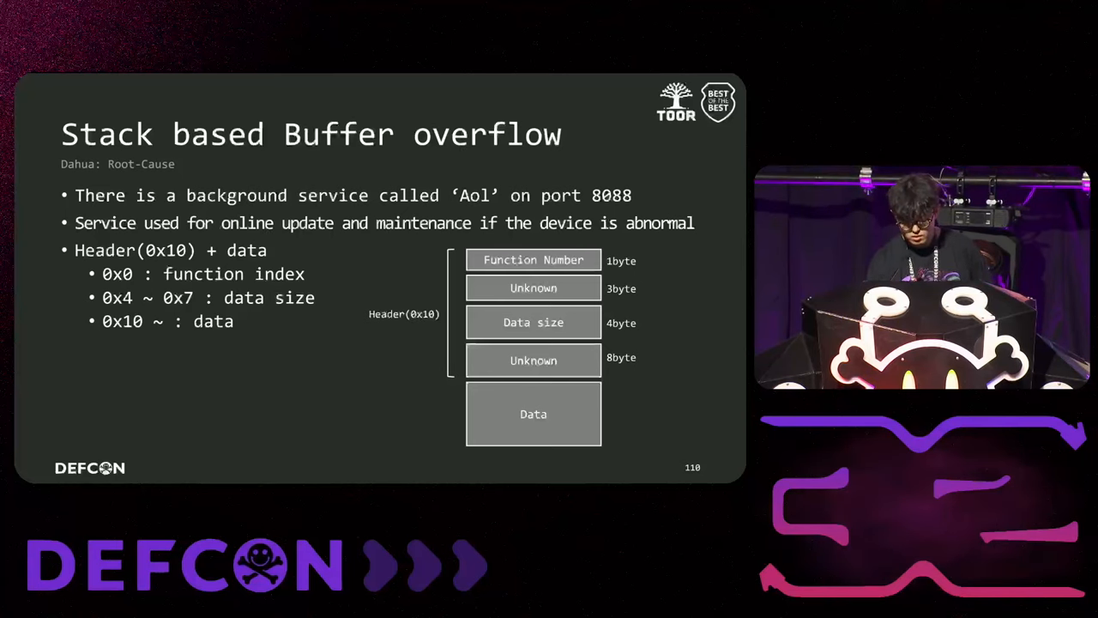
key("right")
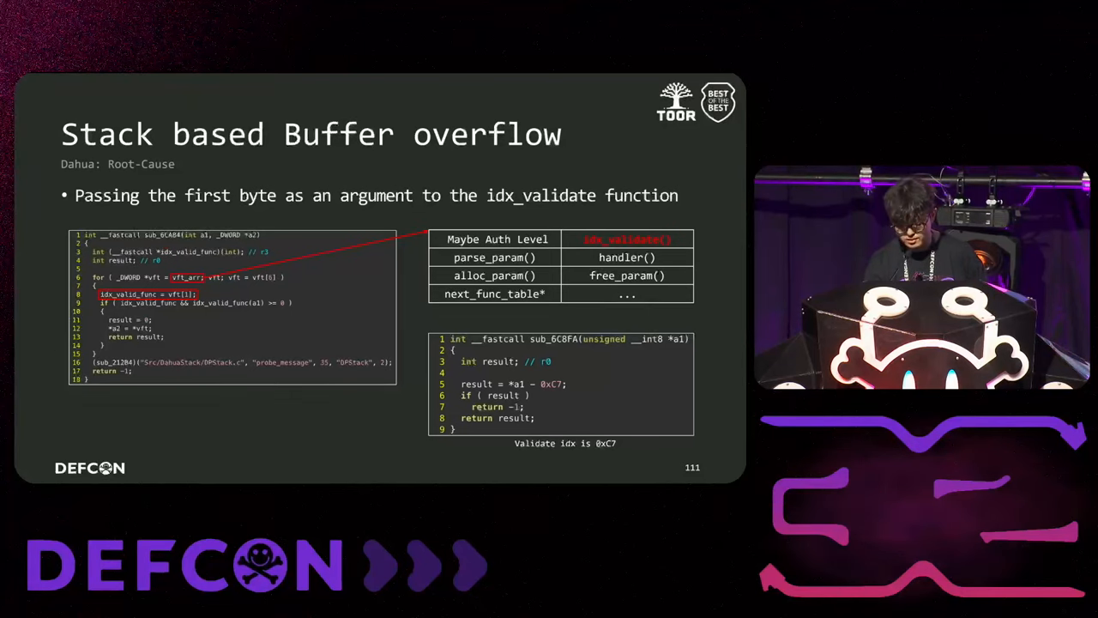
key("Right")
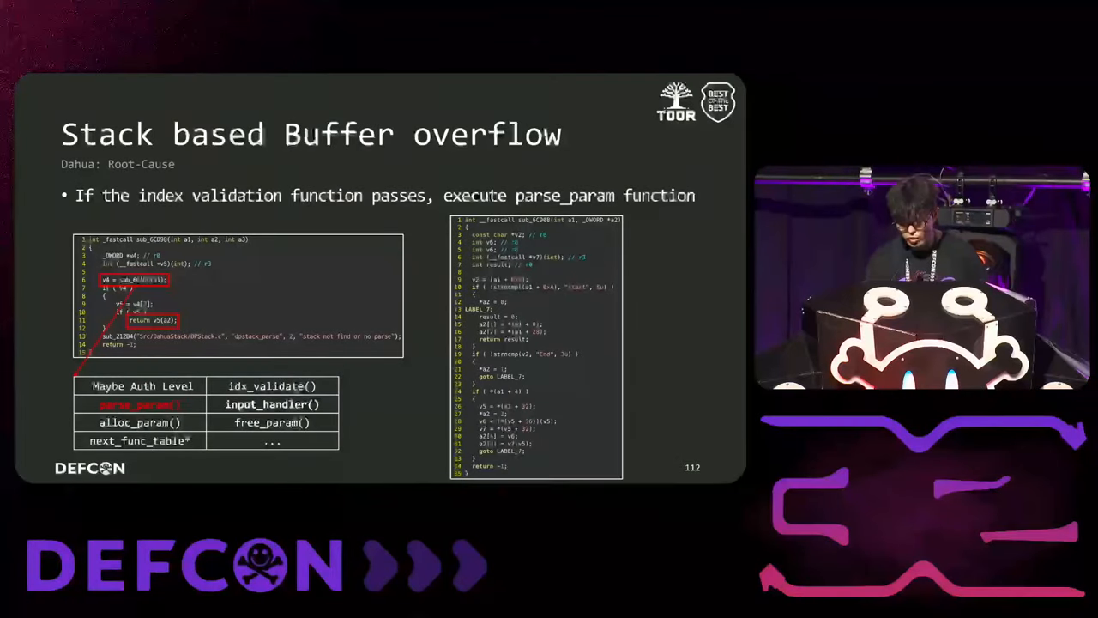
key("Right")
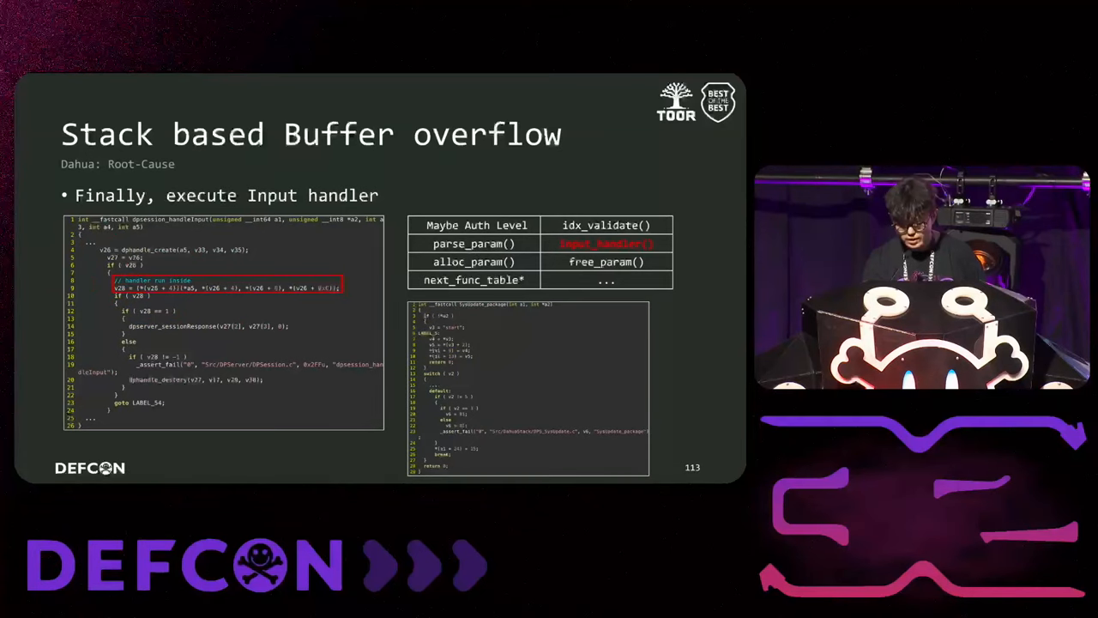
key("right")
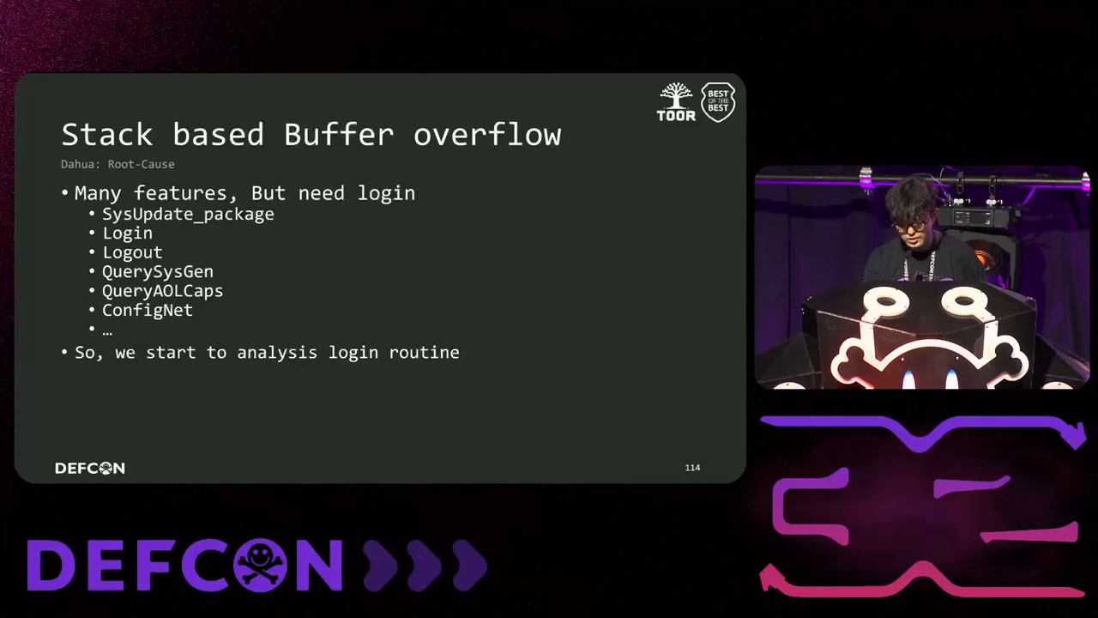
key("Right")
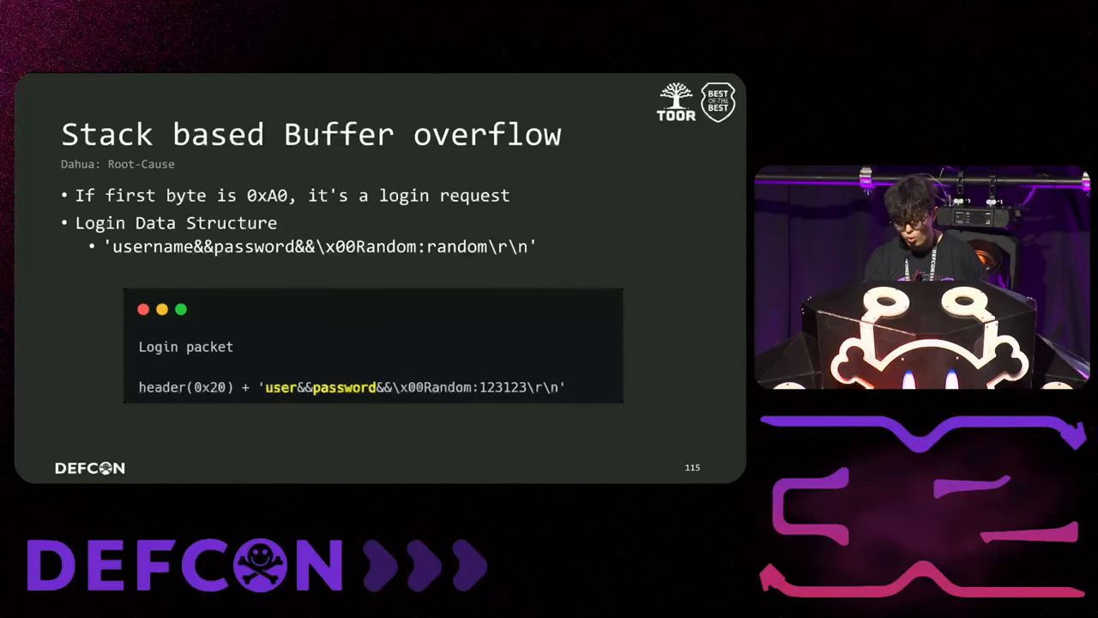
key("Right")
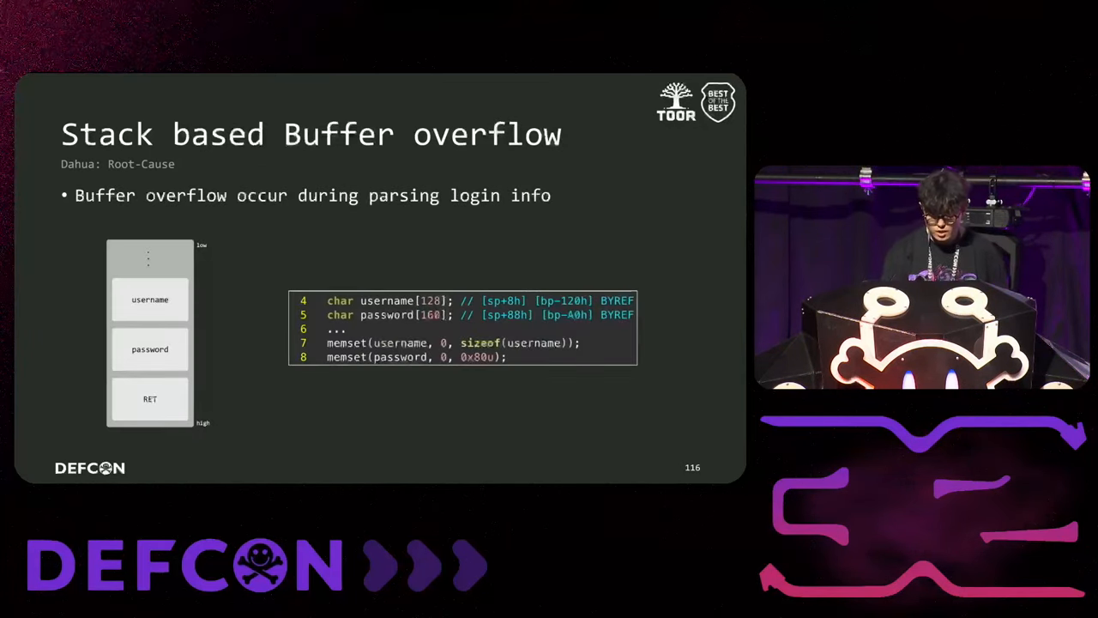
key("Right")
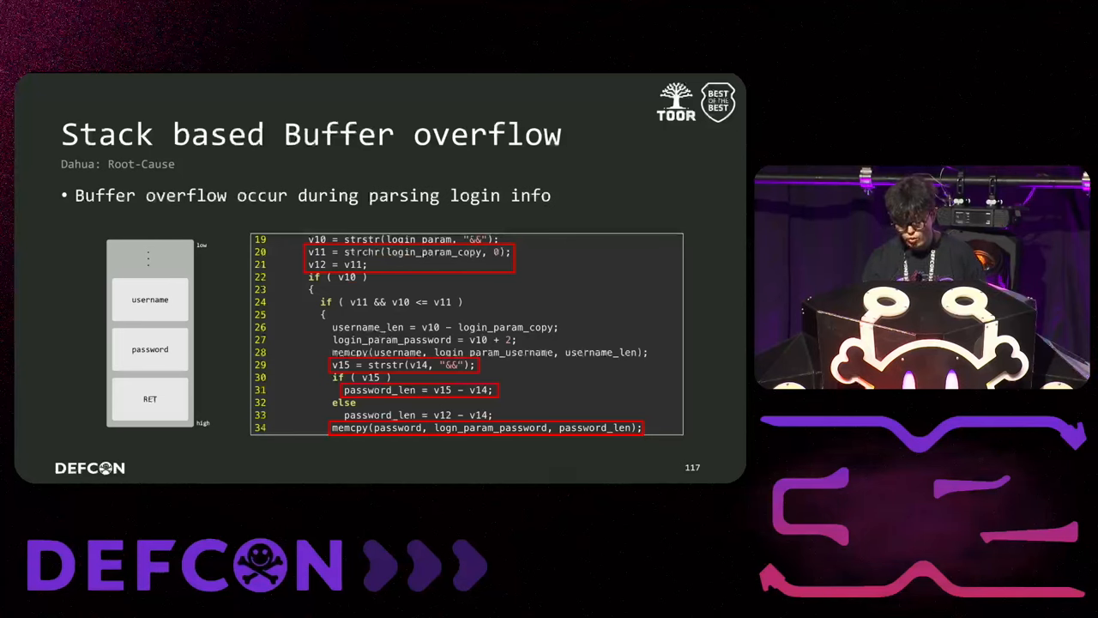
key("Right")
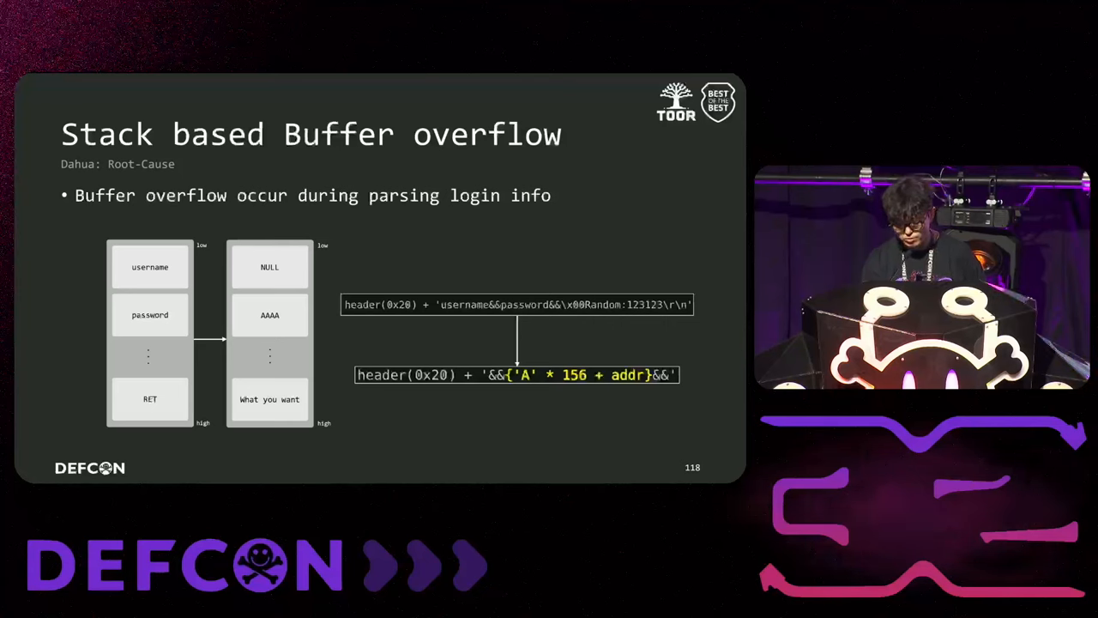
key("Right")
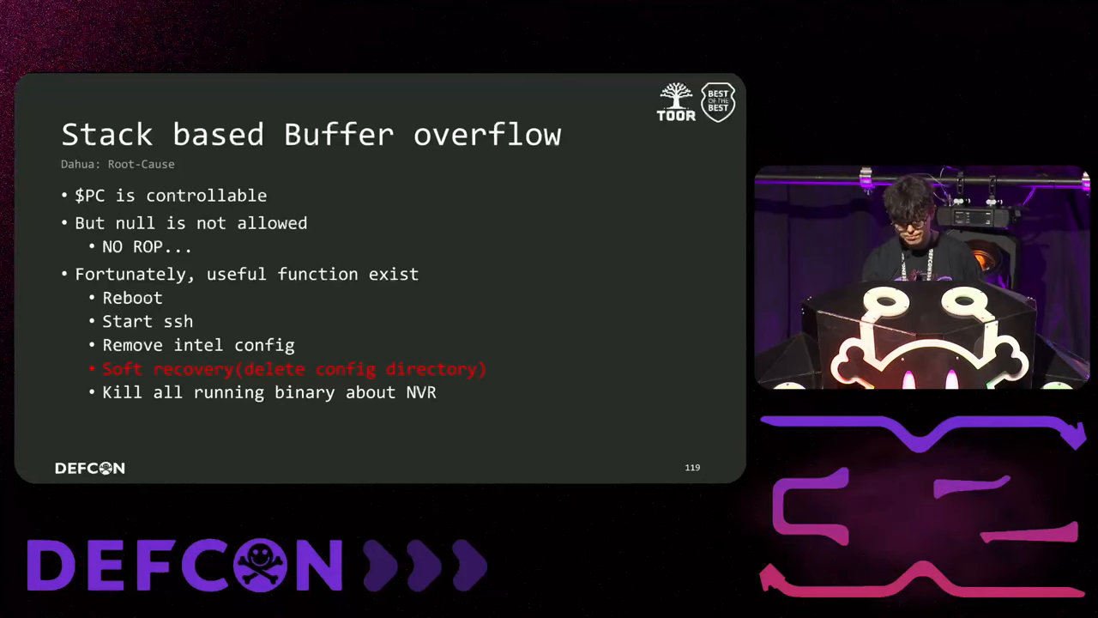
key("Right")
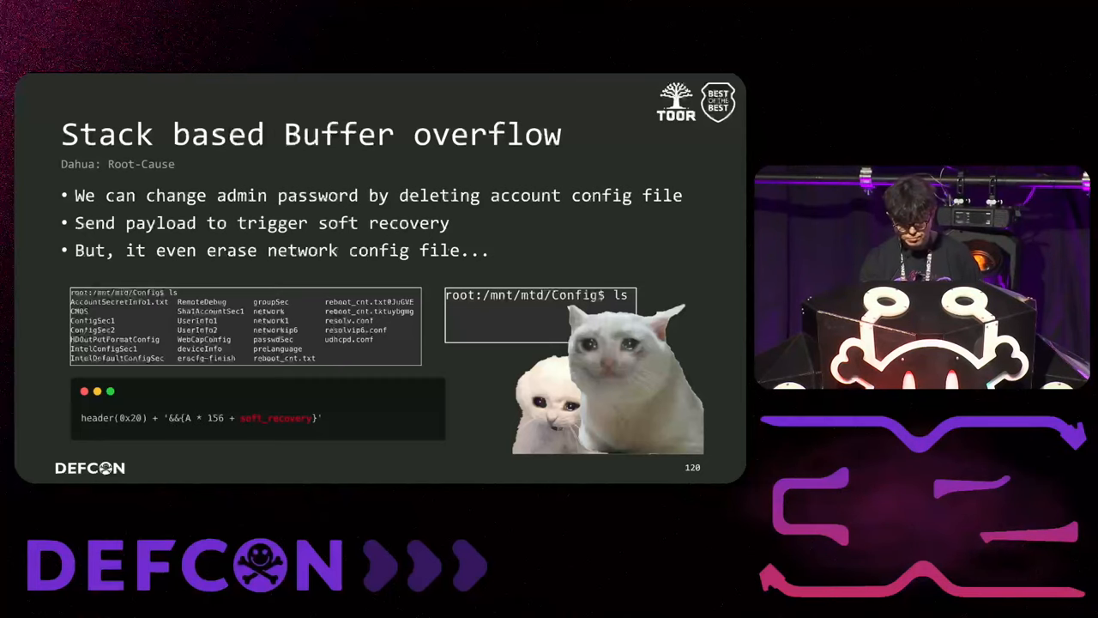
key("Right")
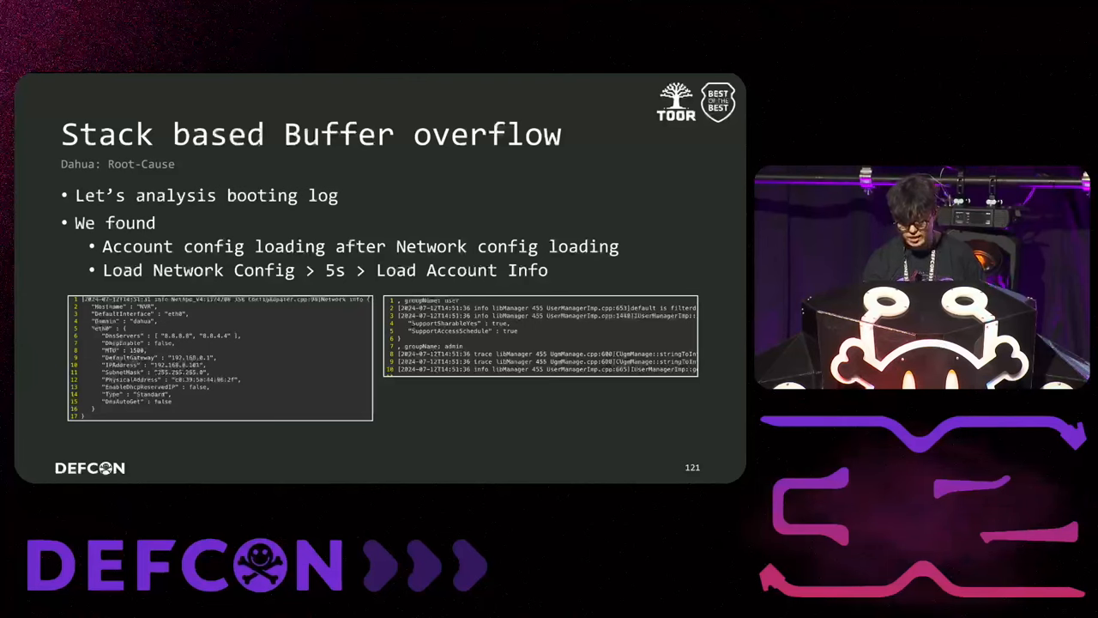
key("Right")
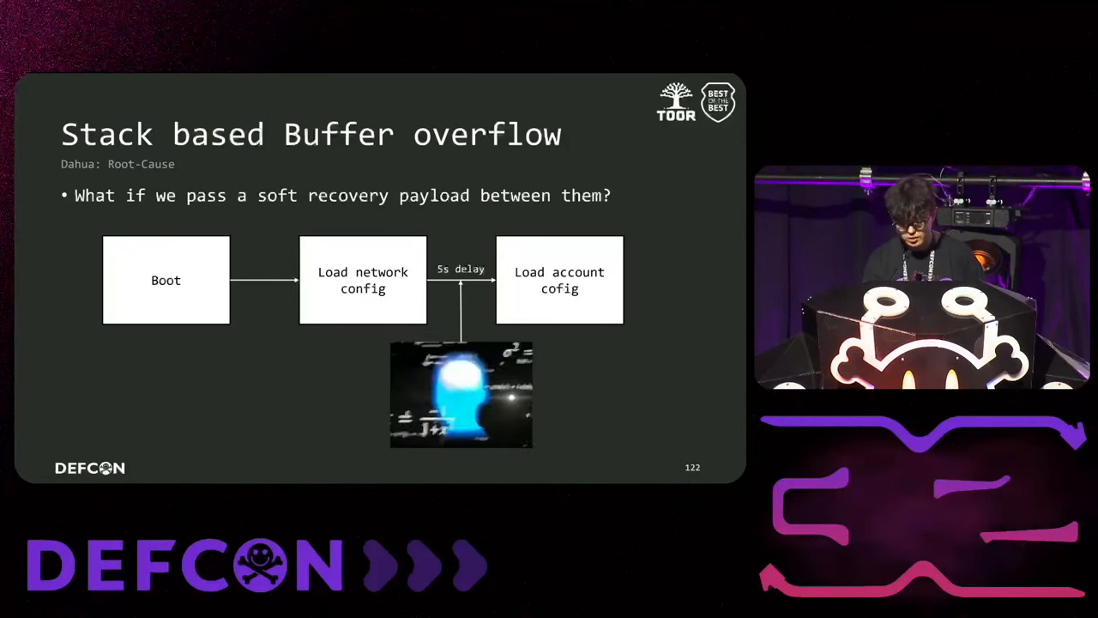
key("Right")
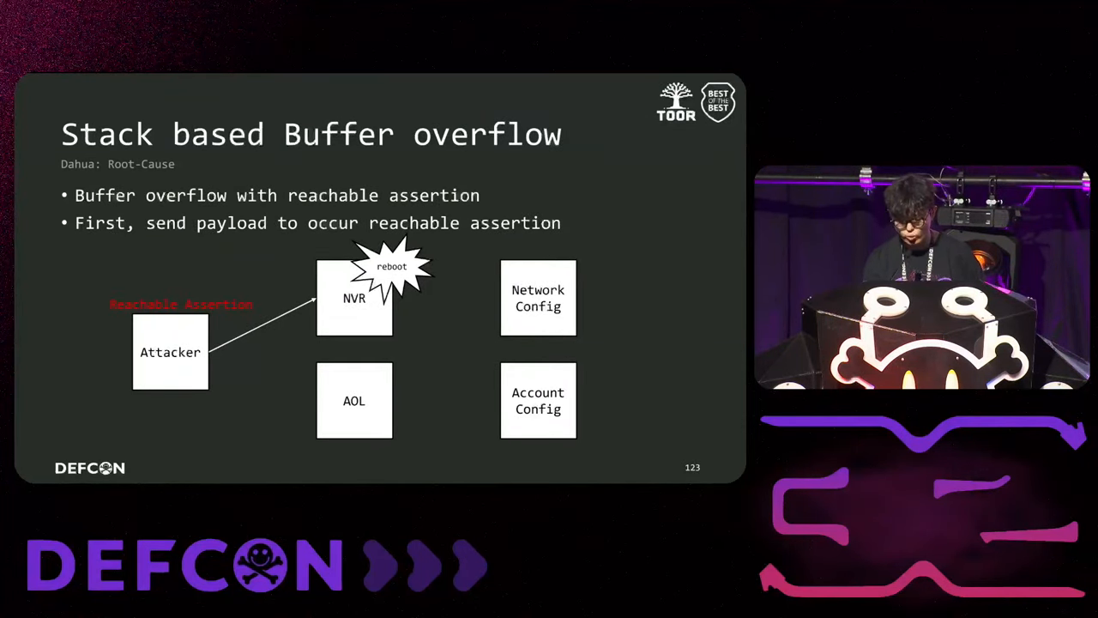
key("Right")
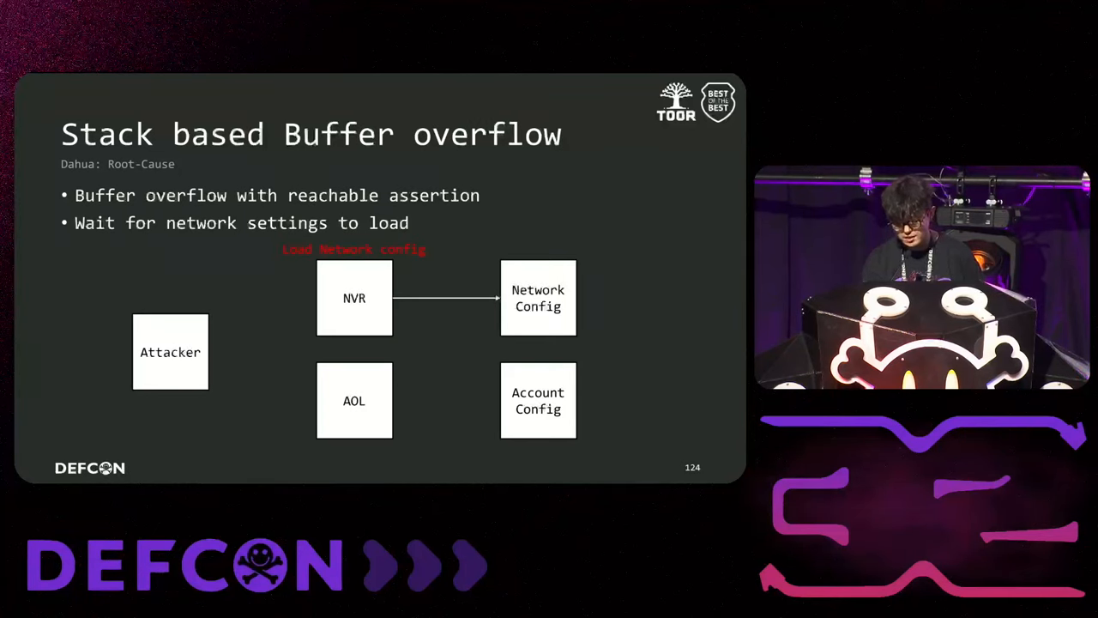
key("Right")
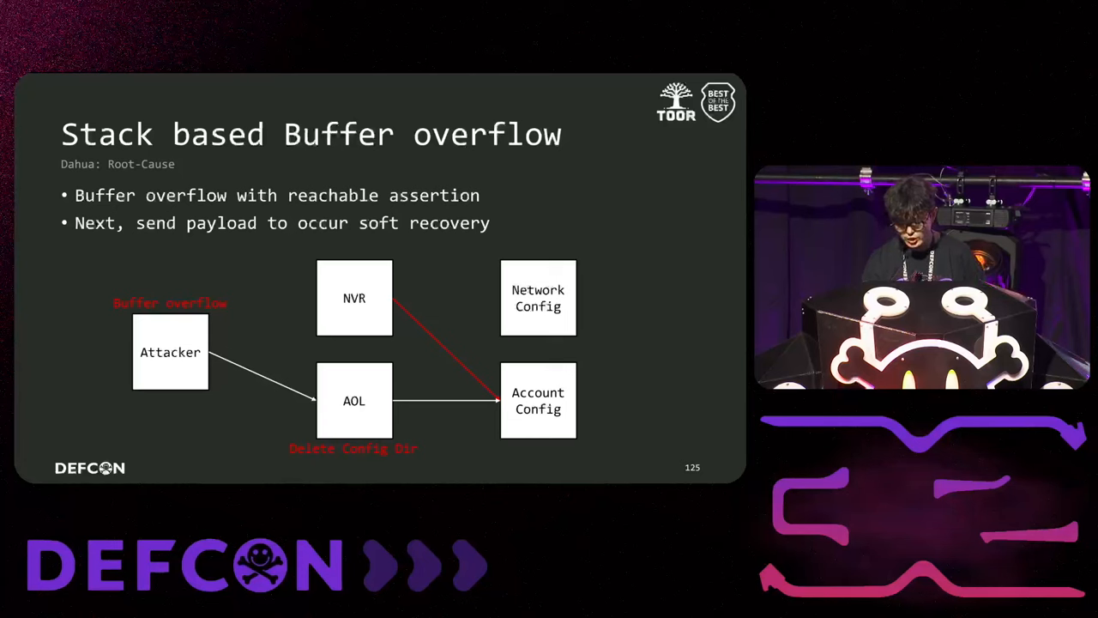
key("Right")
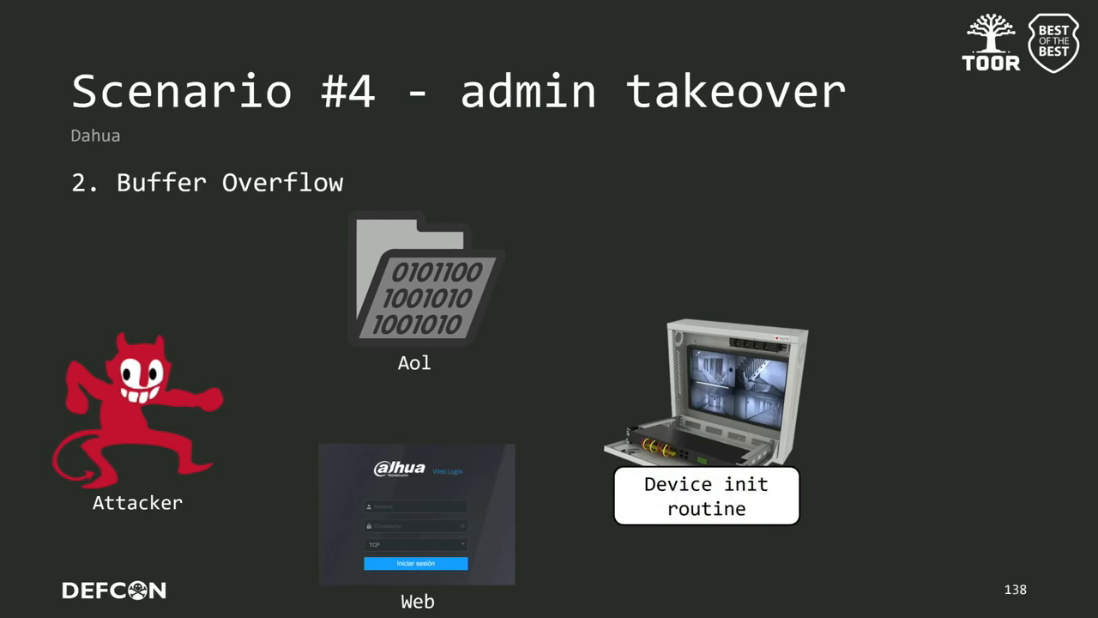
key("right")
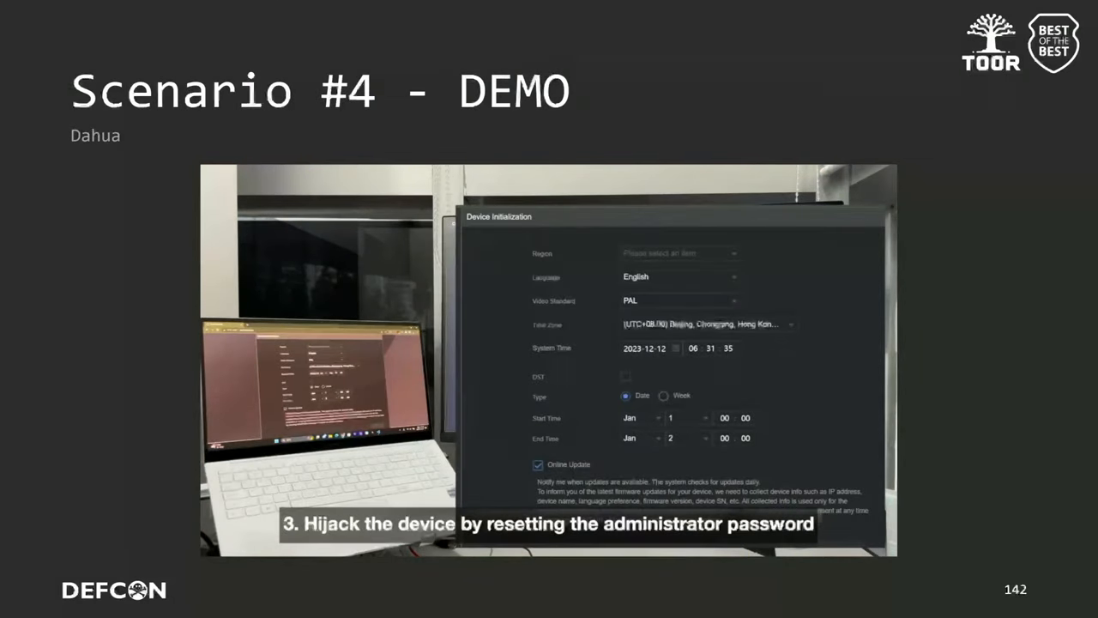
key("right")
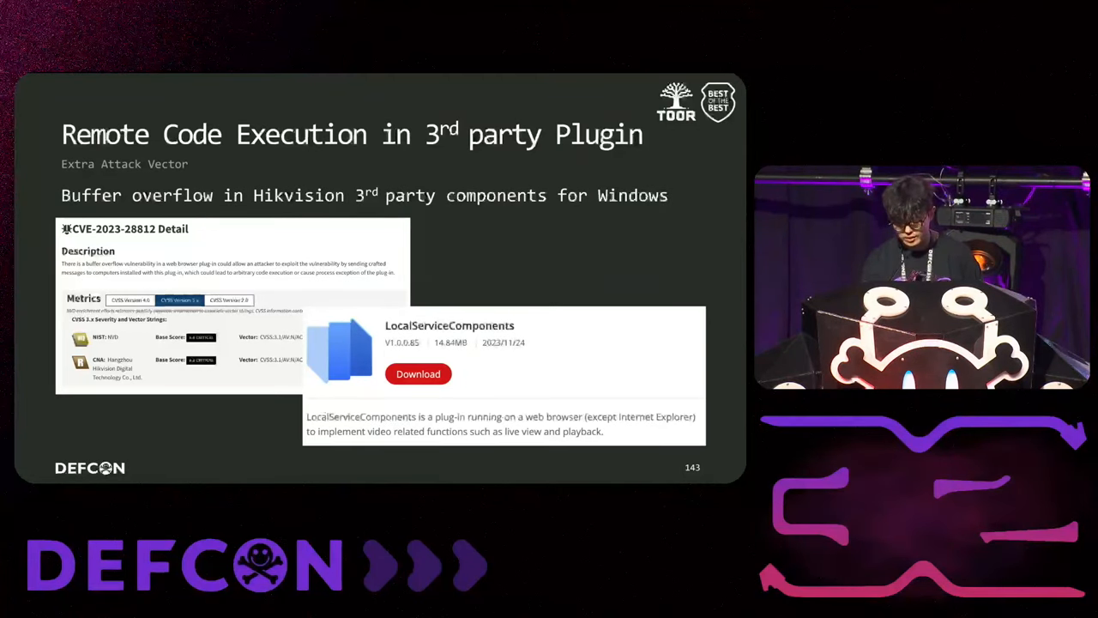
key("Right")
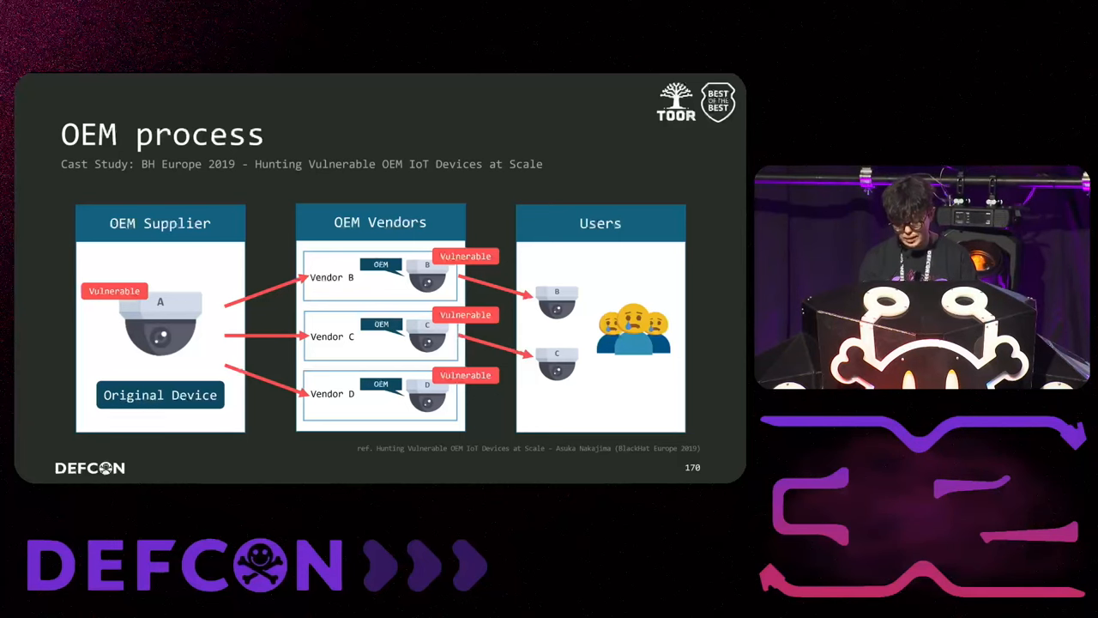
key("Right")
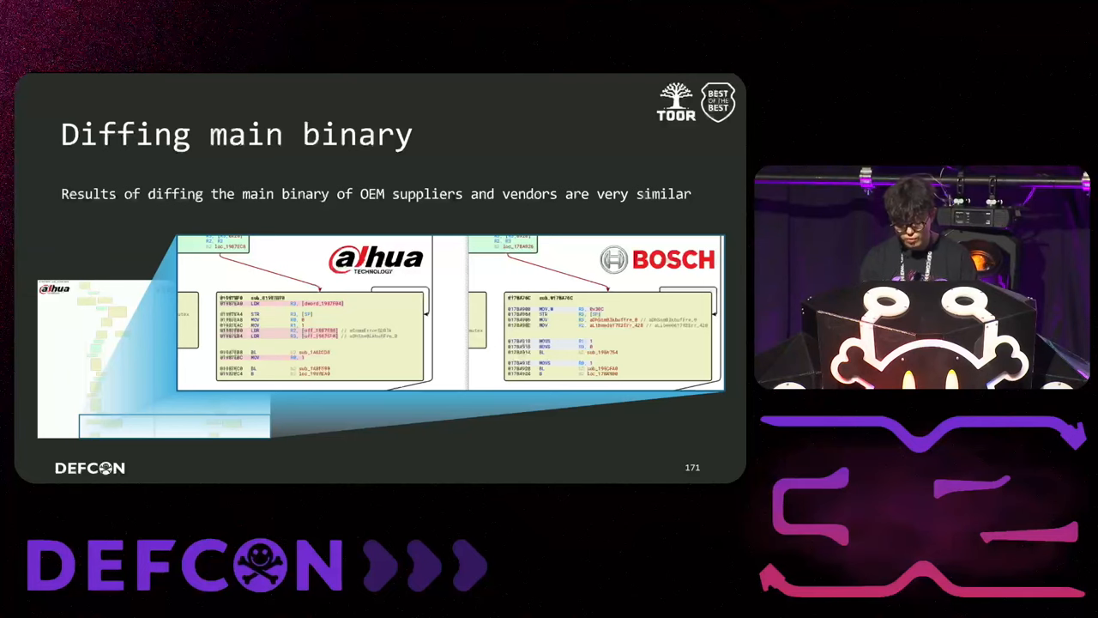
key("right")
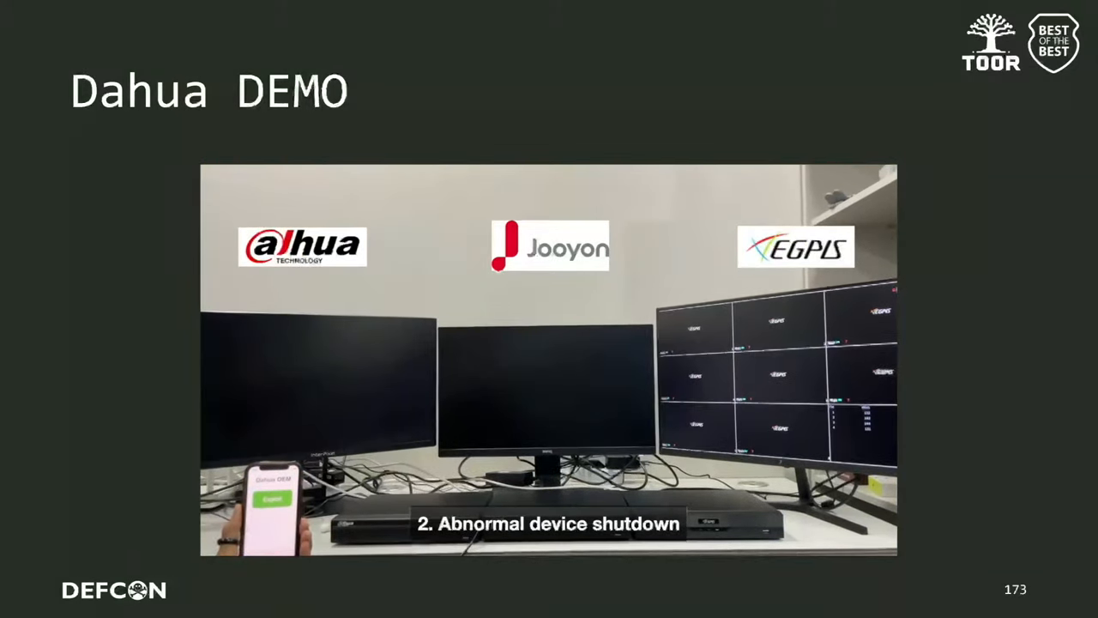
key("right")
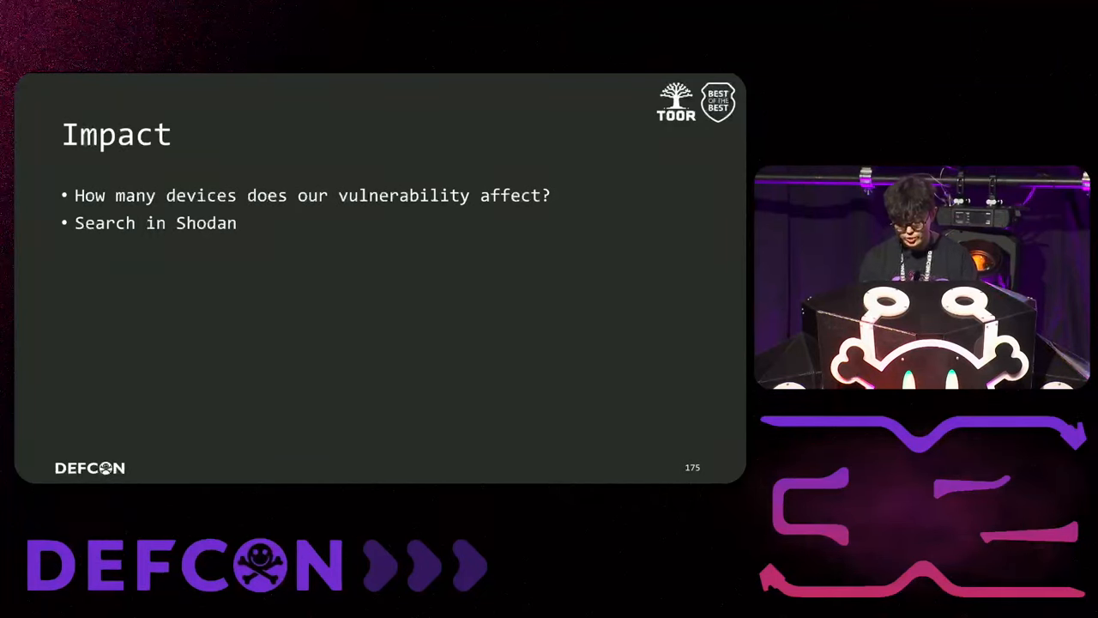
key("Right")
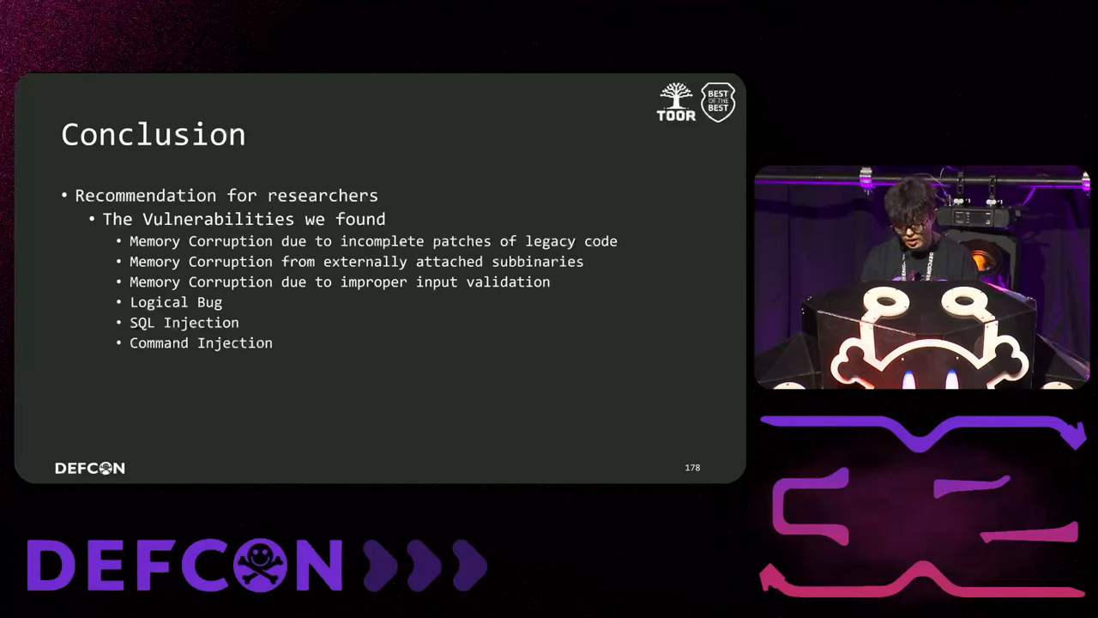
key("Right")
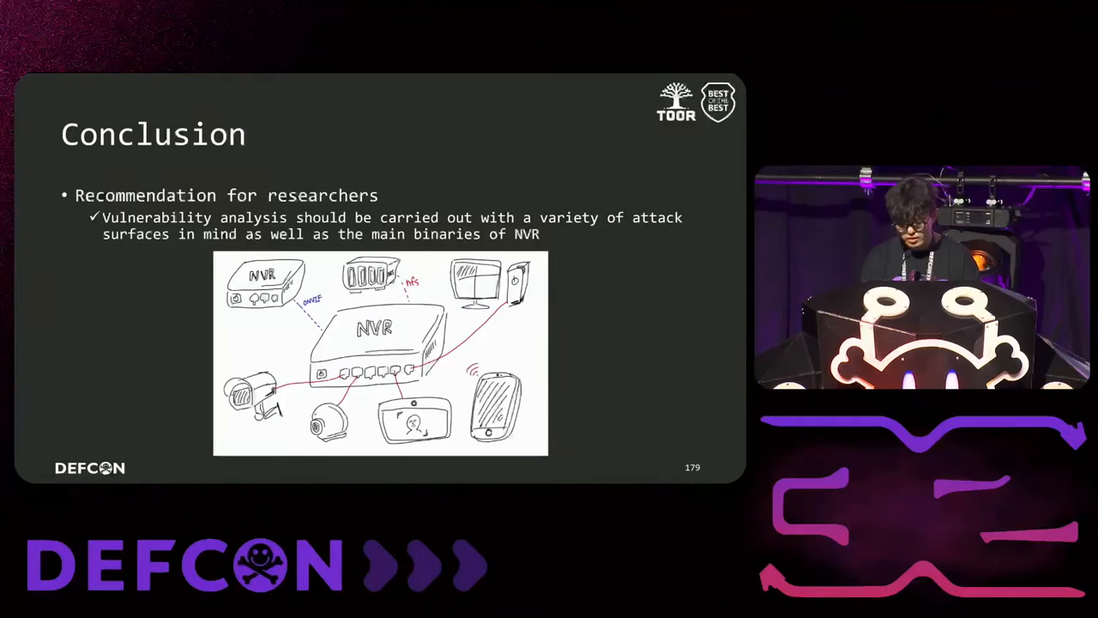
key("right")
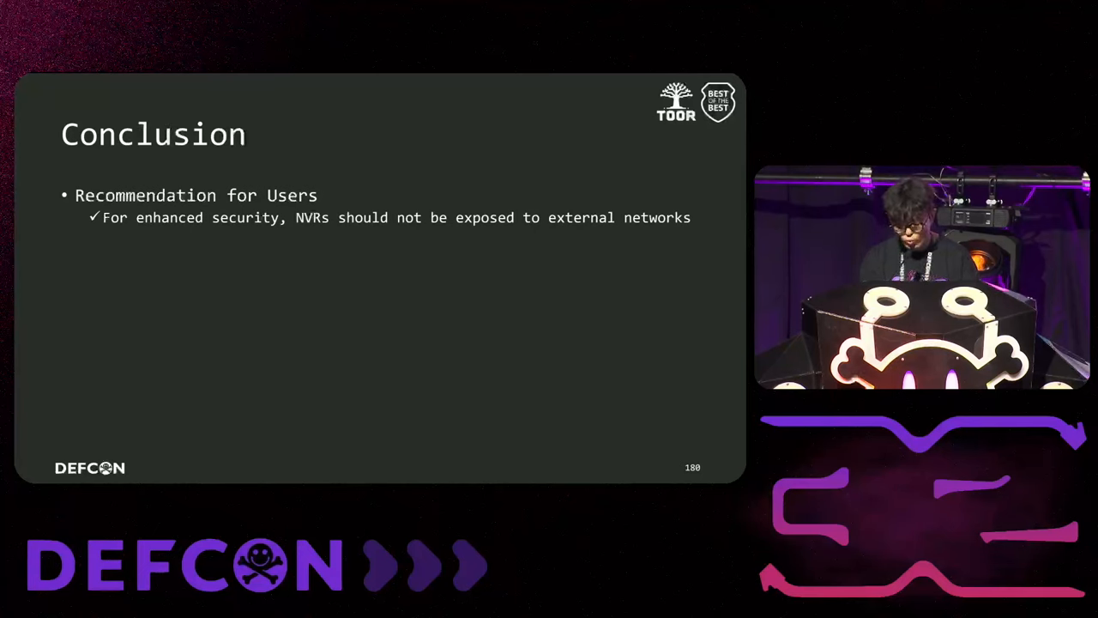